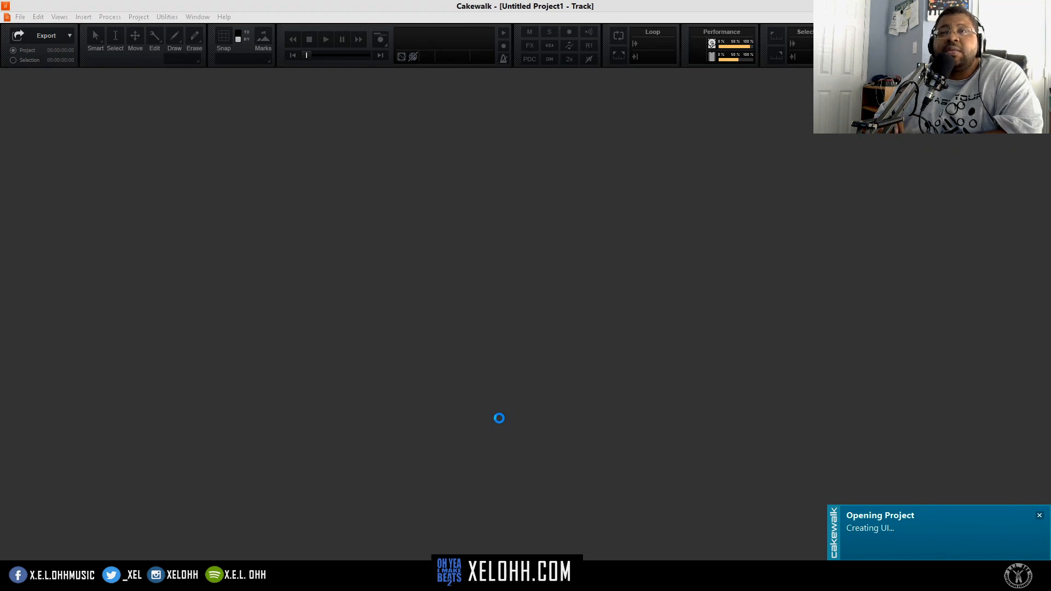
pyautogui.moveTo(499, 423)
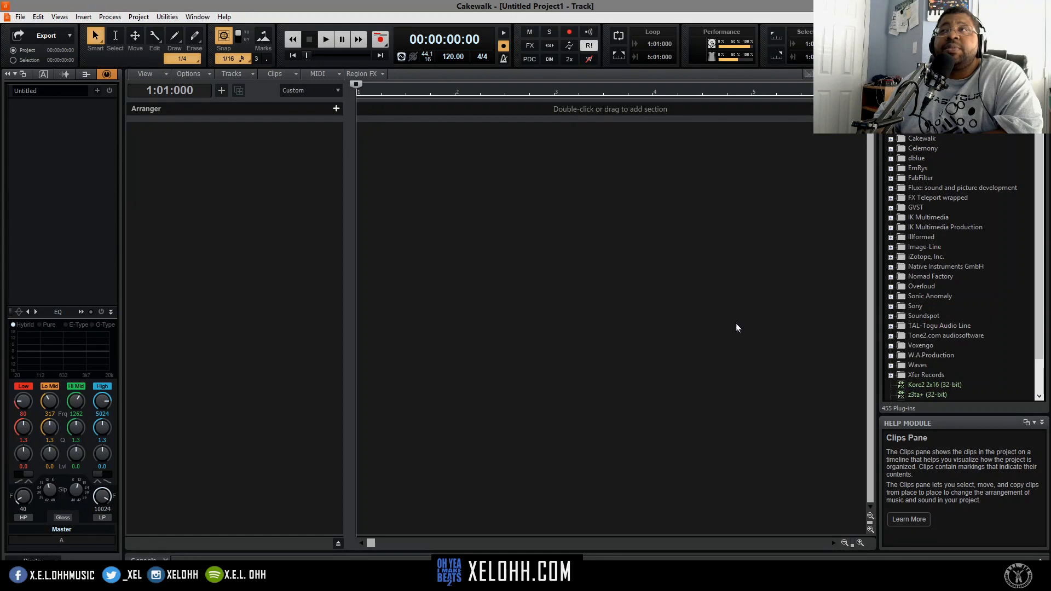
pyautogui.moveTo(648, 309)
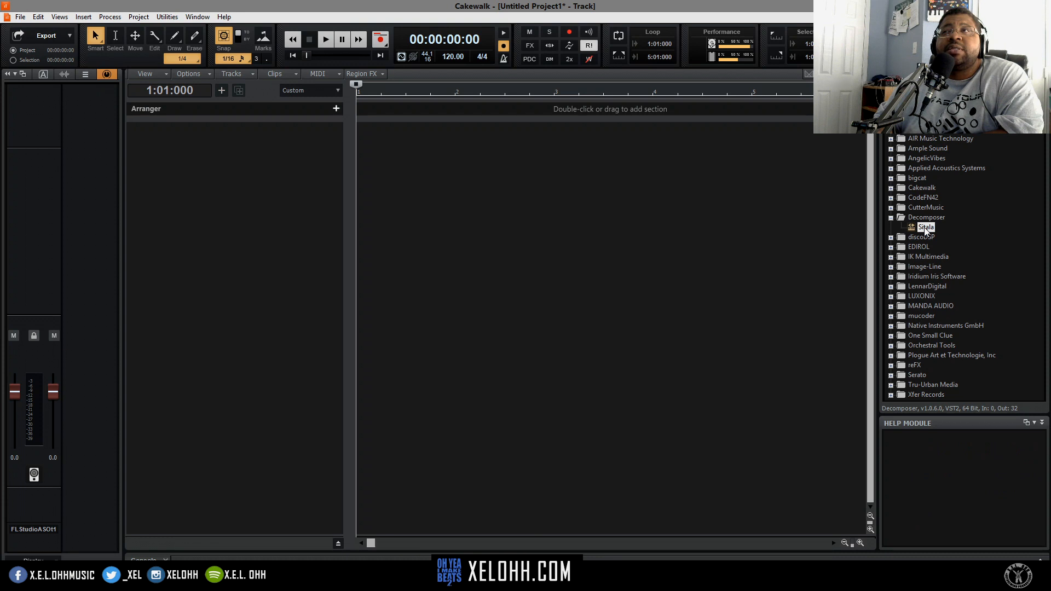
# Step: Insert the Sitala soft synth with stereo audio tracks created for all its outputs
pyautogui.doubleClick(926, 226)
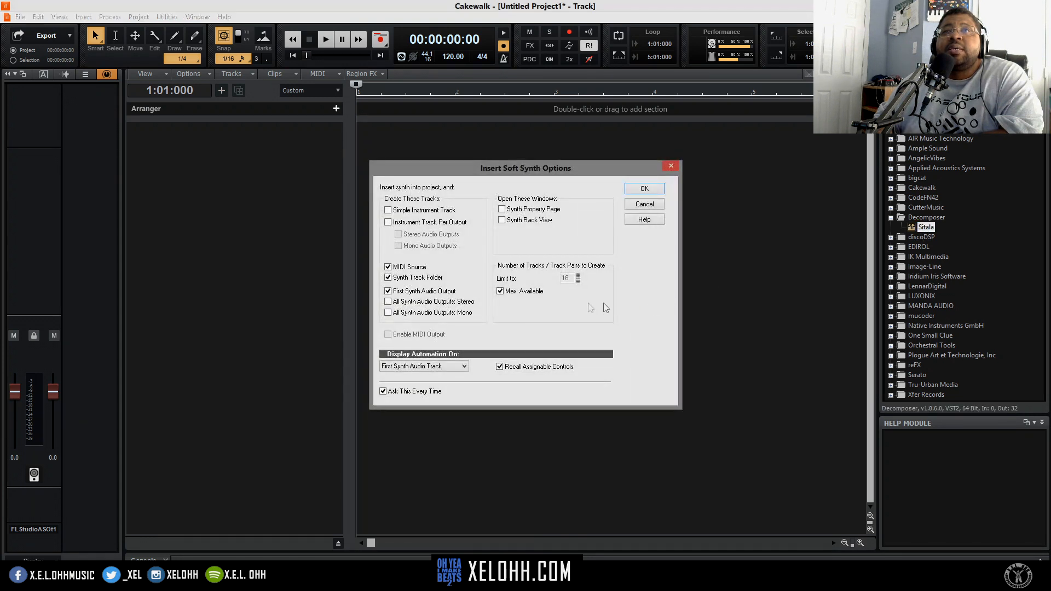
pyautogui.click(388, 222)
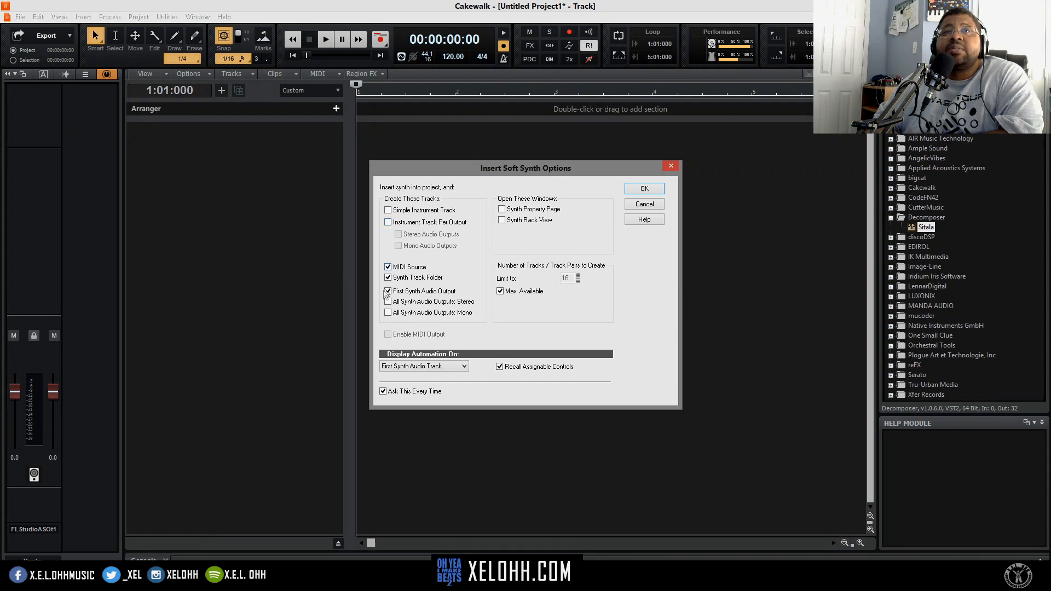
pyautogui.click(387, 302)
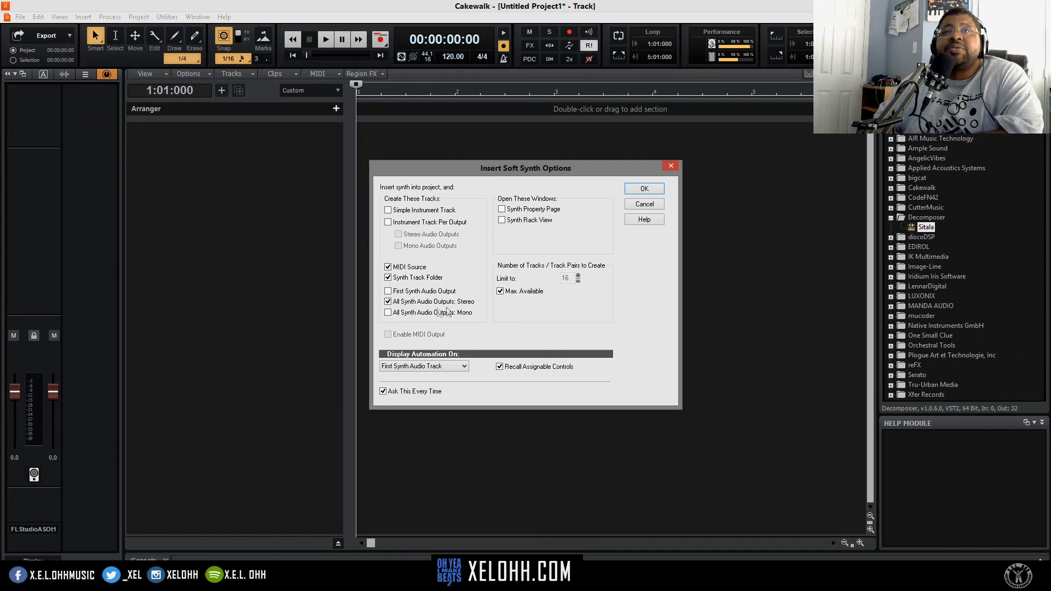
pyautogui.moveTo(413, 313)
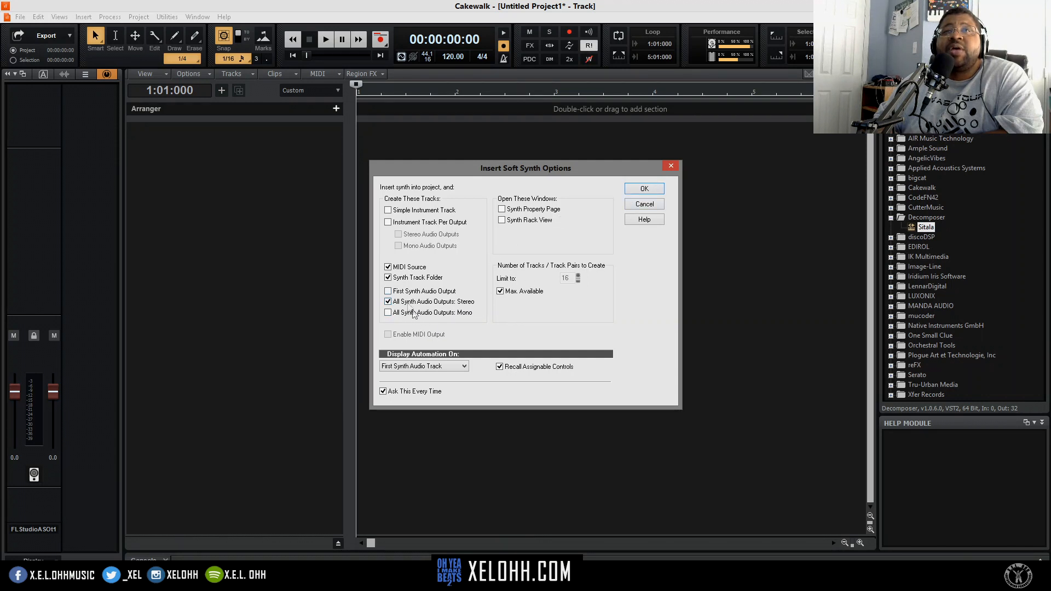
pyautogui.moveTo(486, 306)
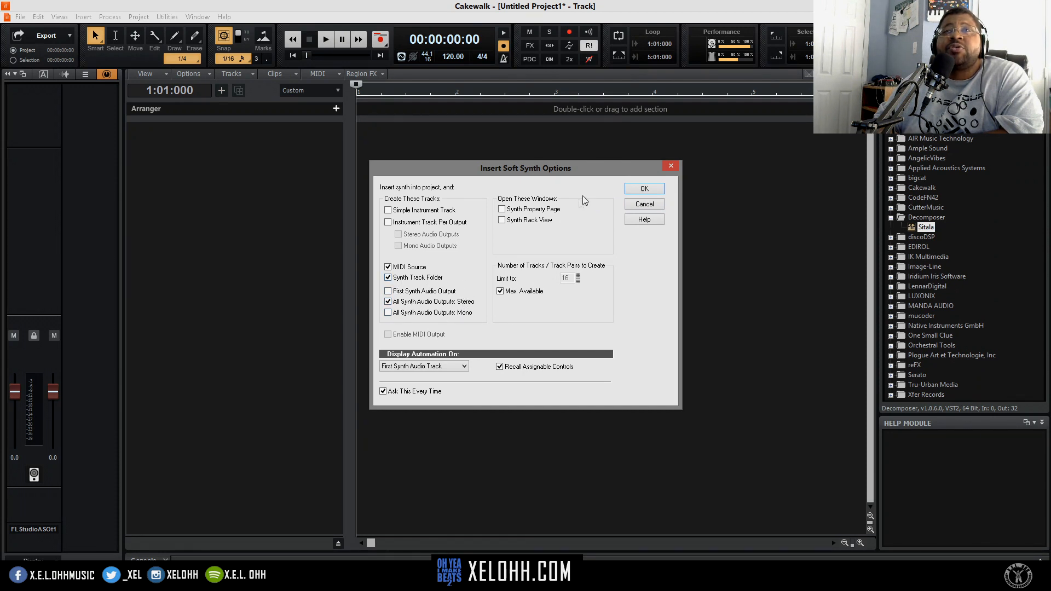
pyautogui.click(643, 189)
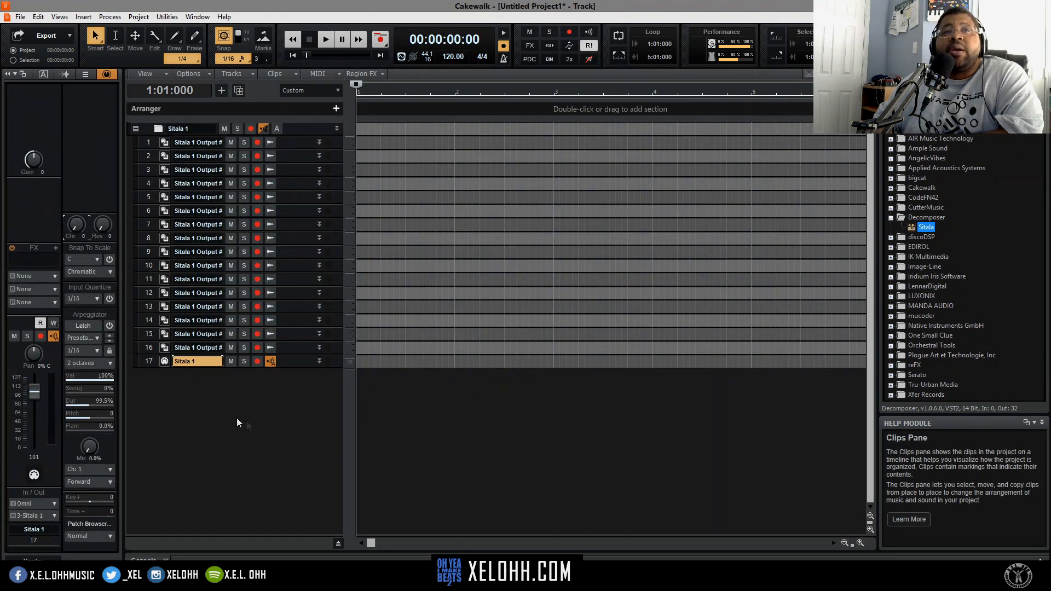
pyautogui.moveTo(208, 360)
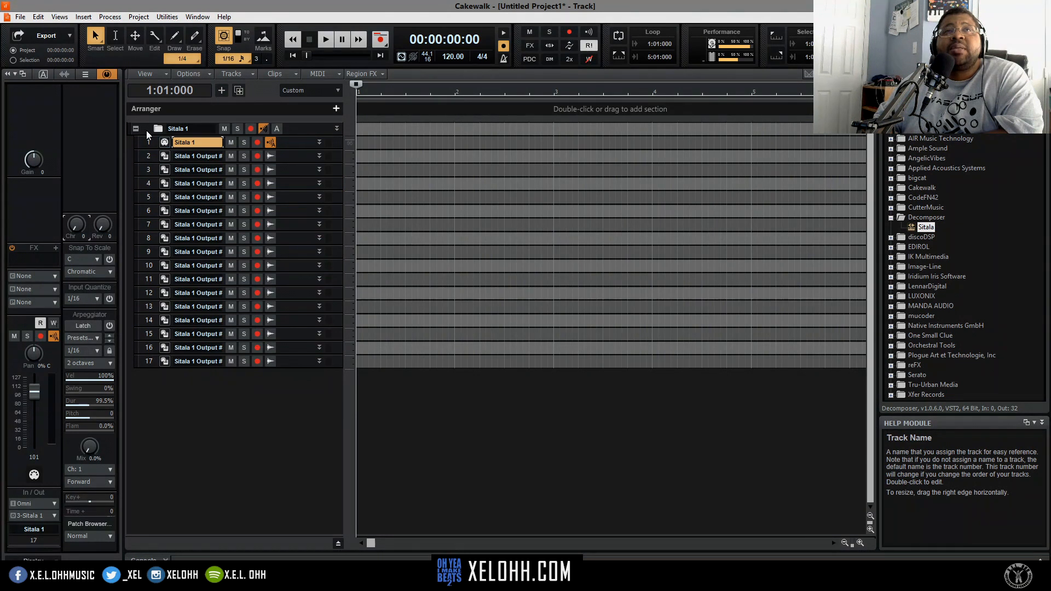
# Step: Select all 17 tracks in the Sitala folder and save them as a track template
pyautogui.click(195, 128)
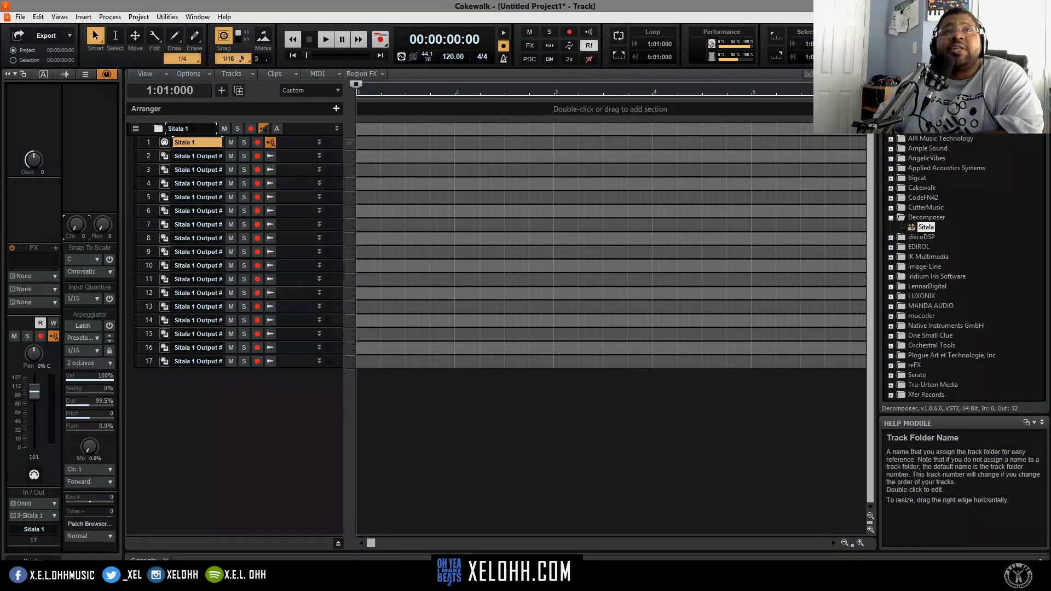
pyautogui.doubleClick(177, 128)
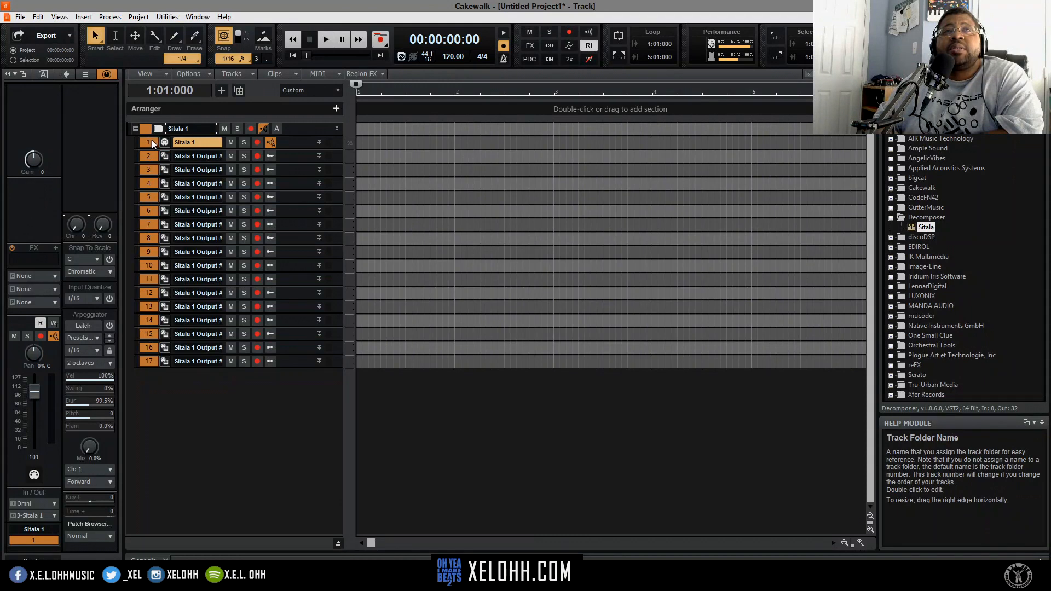
pyautogui.rightClick(184, 143)
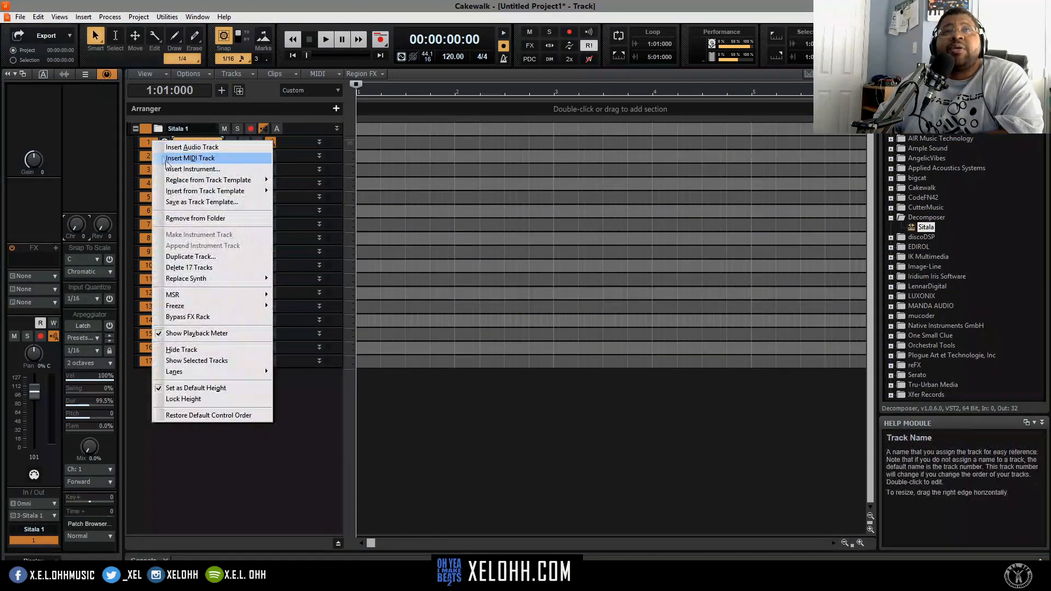
pyautogui.moveTo(202, 201)
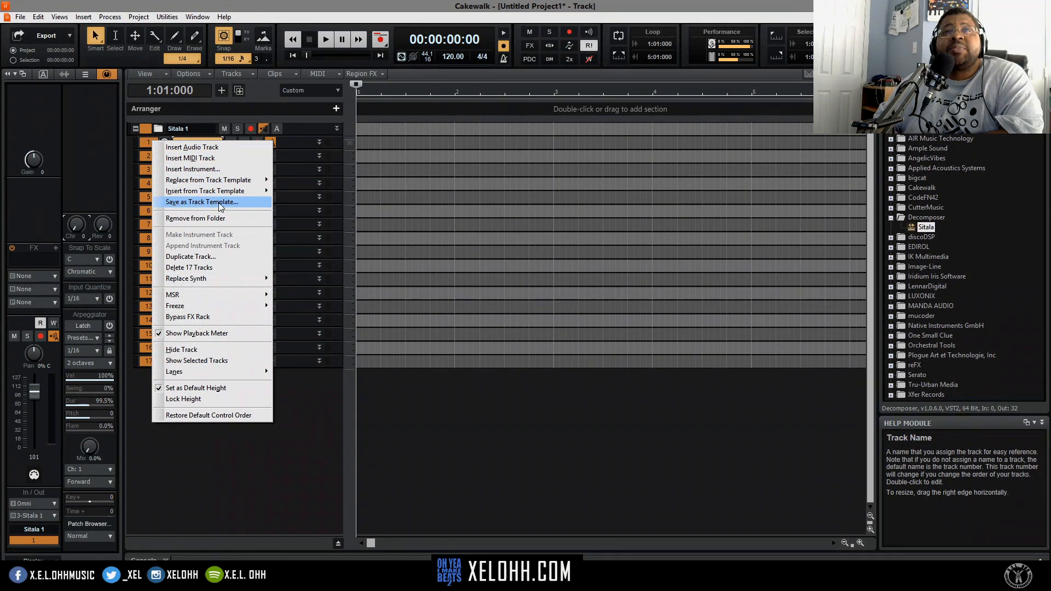
pyautogui.click(201, 202)
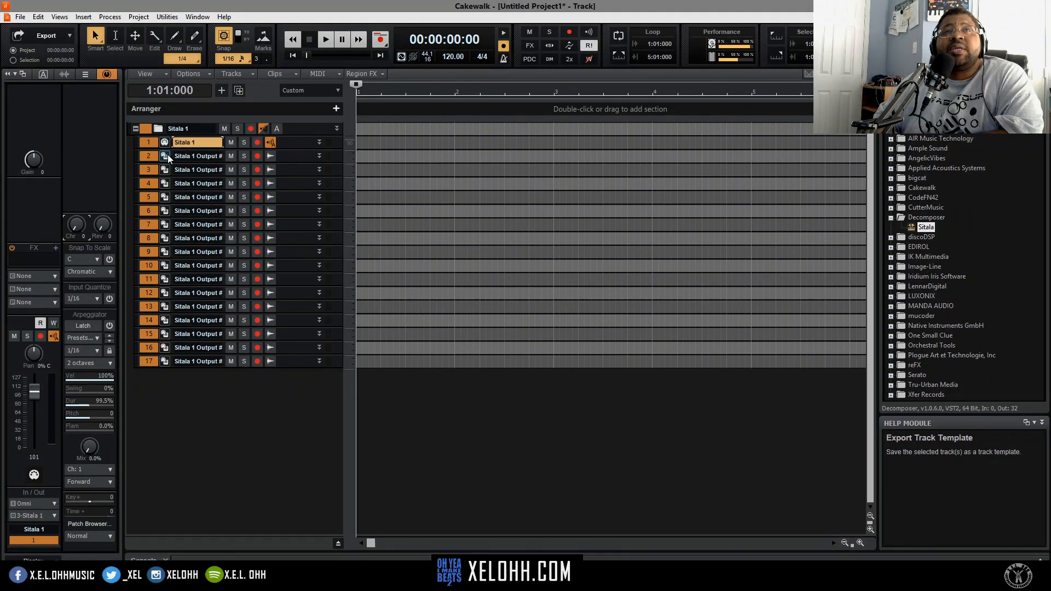
pyautogui.click(166, 142)
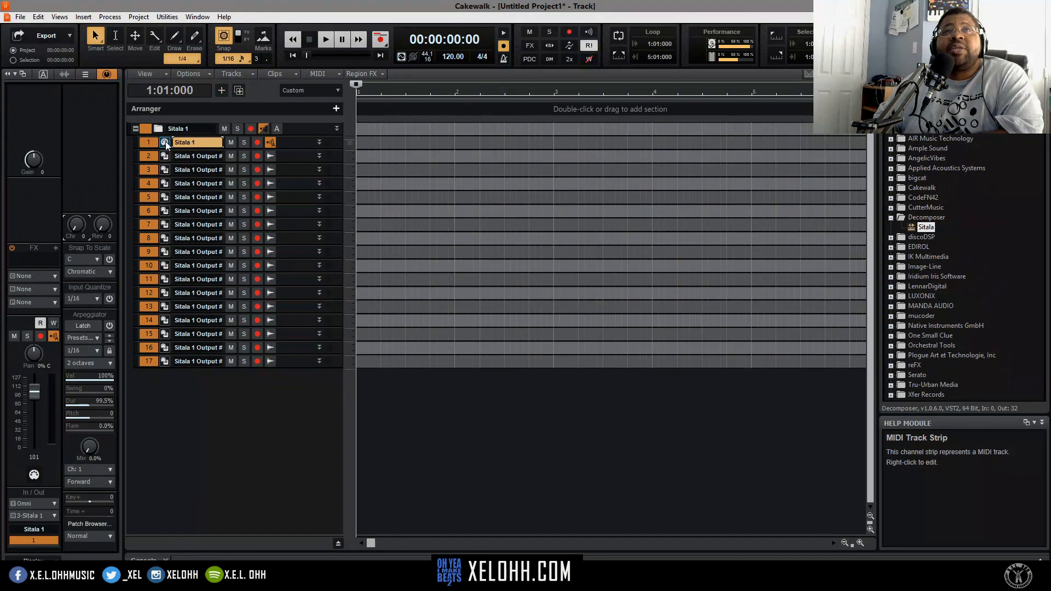
# Step: Bring up Sitala's Clean 808 kit, audition Cymbal, Mid Tom and another pad, and expand the kit list
pyautogui.doubleClick(164, 142)
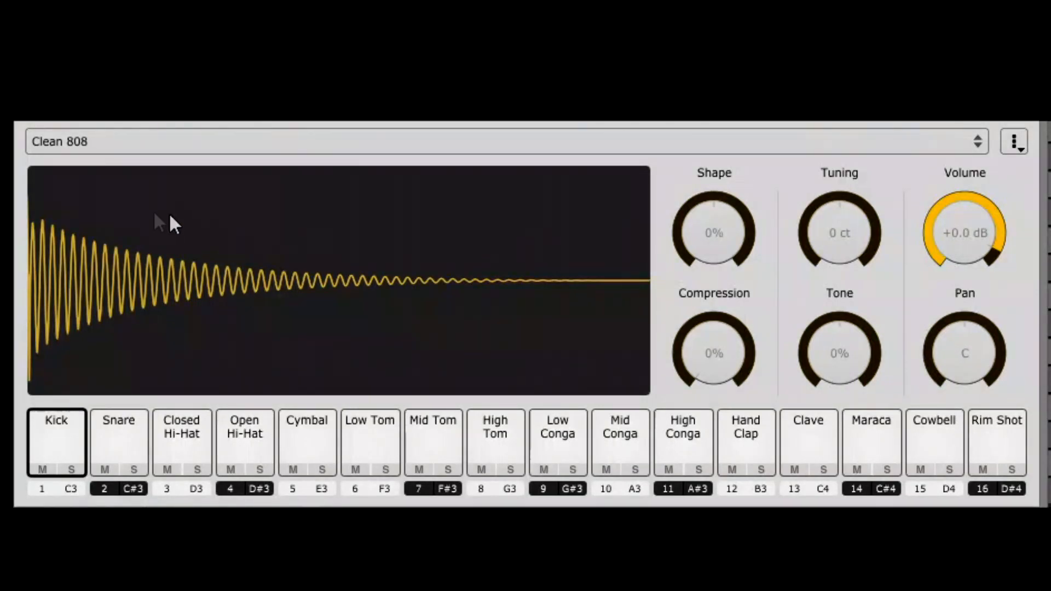
pyautogui.moveTo(668, 377)
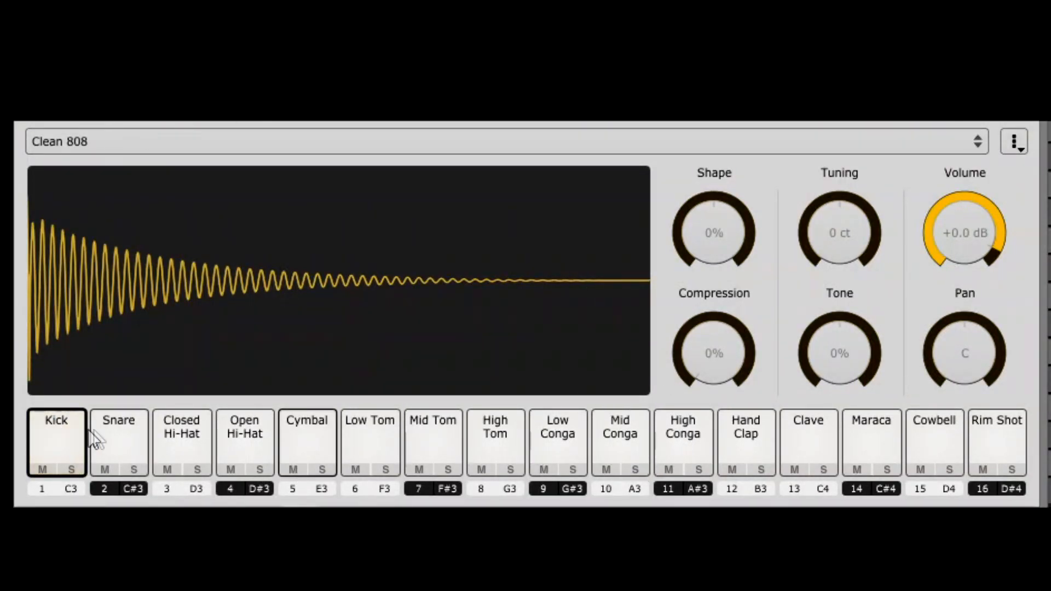
pyautogui.click(307, 441)
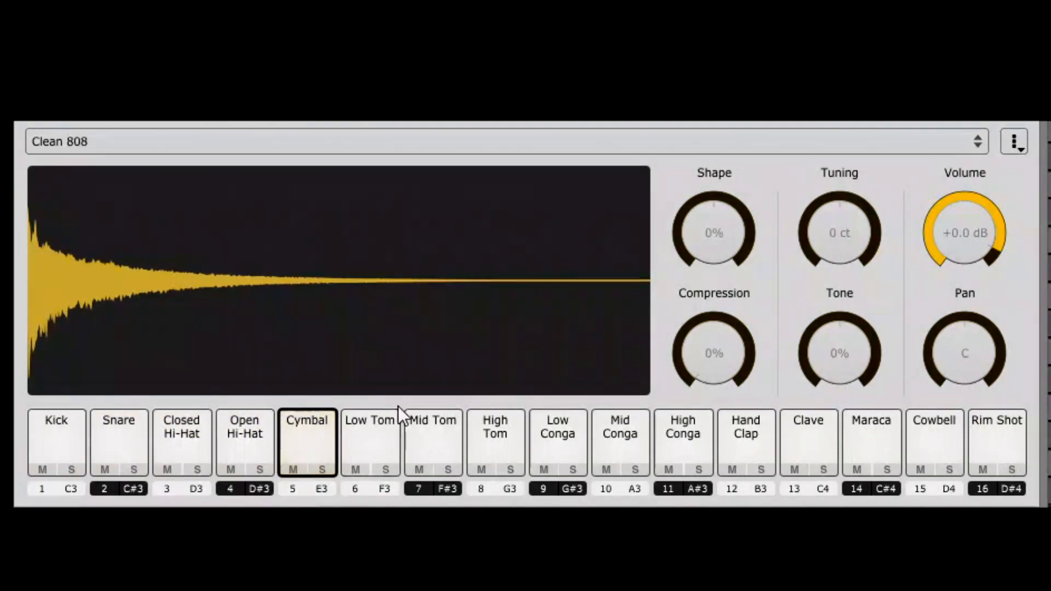
pyautogui.click(432, 441)
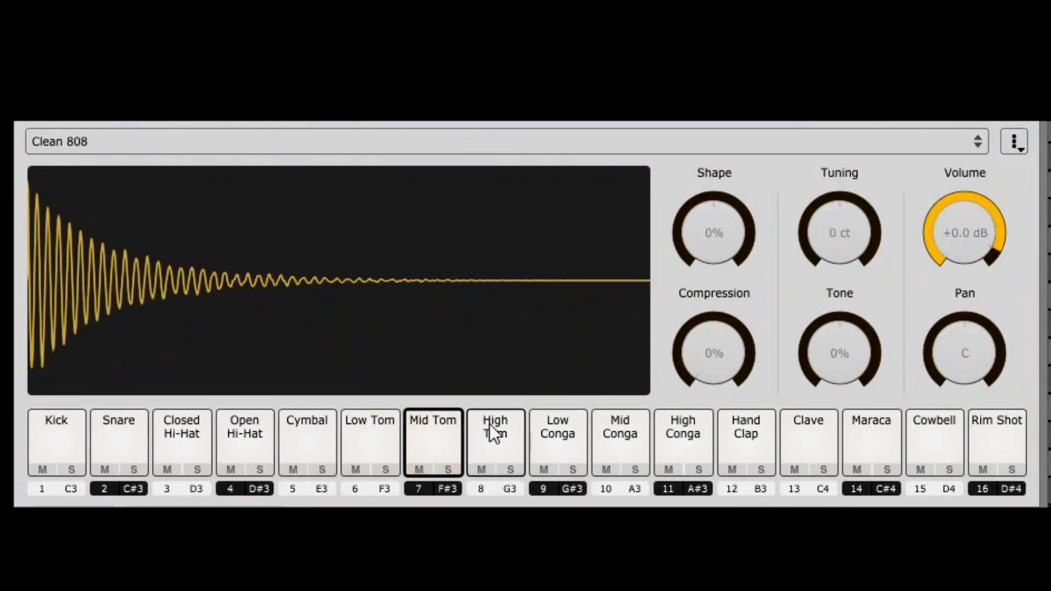
pyautogui.click(557, 441)
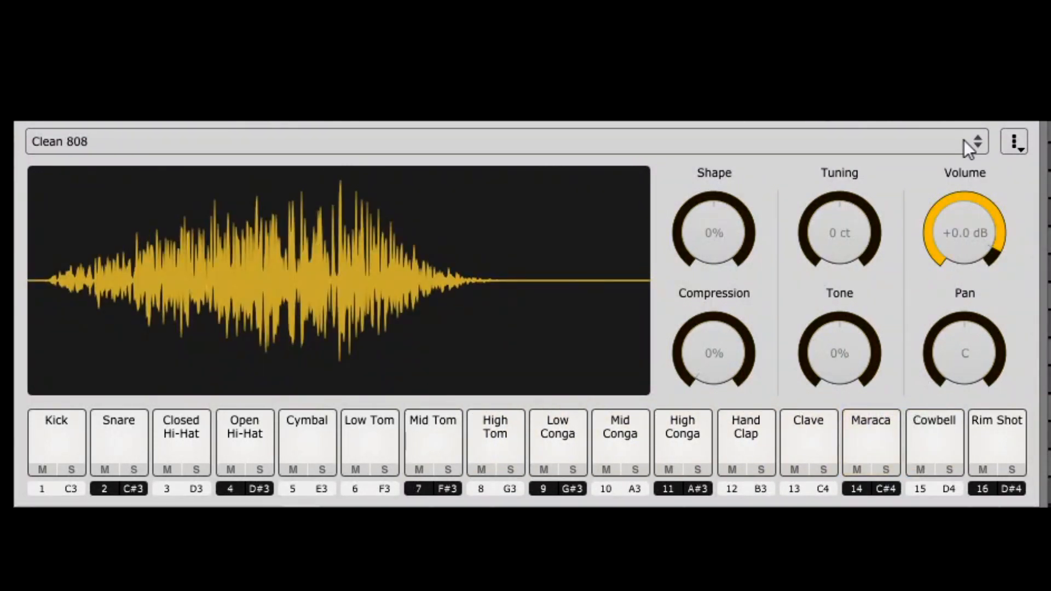
pyautogui.click(976, 142)
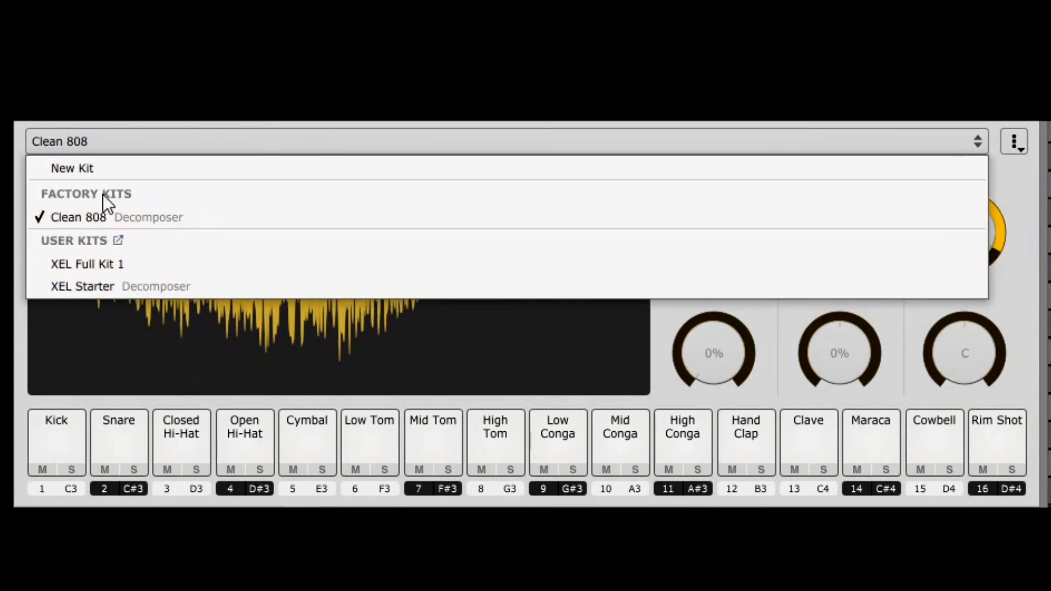
pyautogui.moveTo(107, 217)
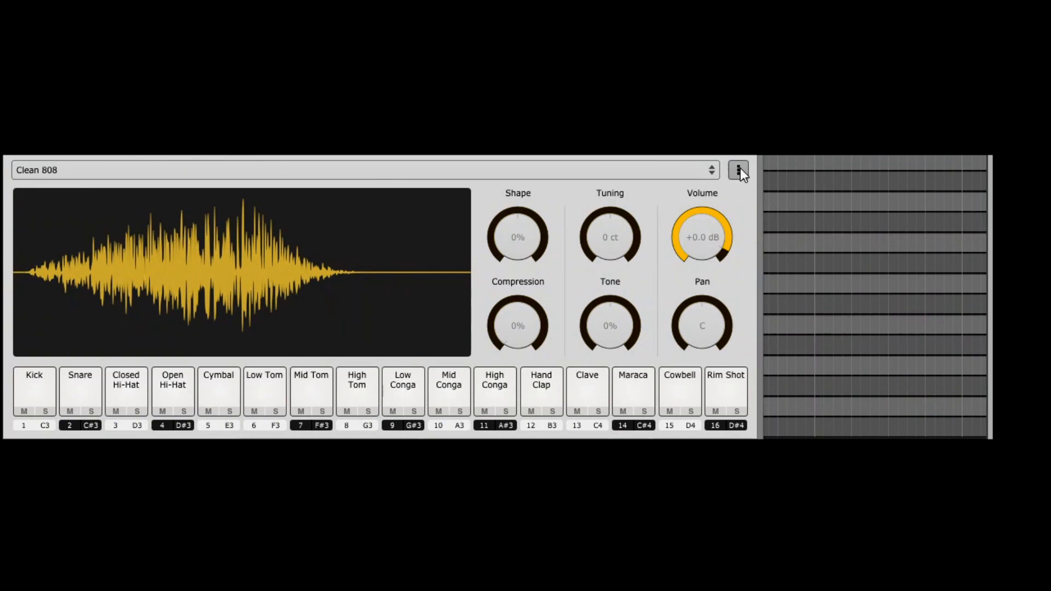
# Step: Switch Sitala's audio output to 16 Channel Output, one channel per pad
pyautogui.click(739, 170)
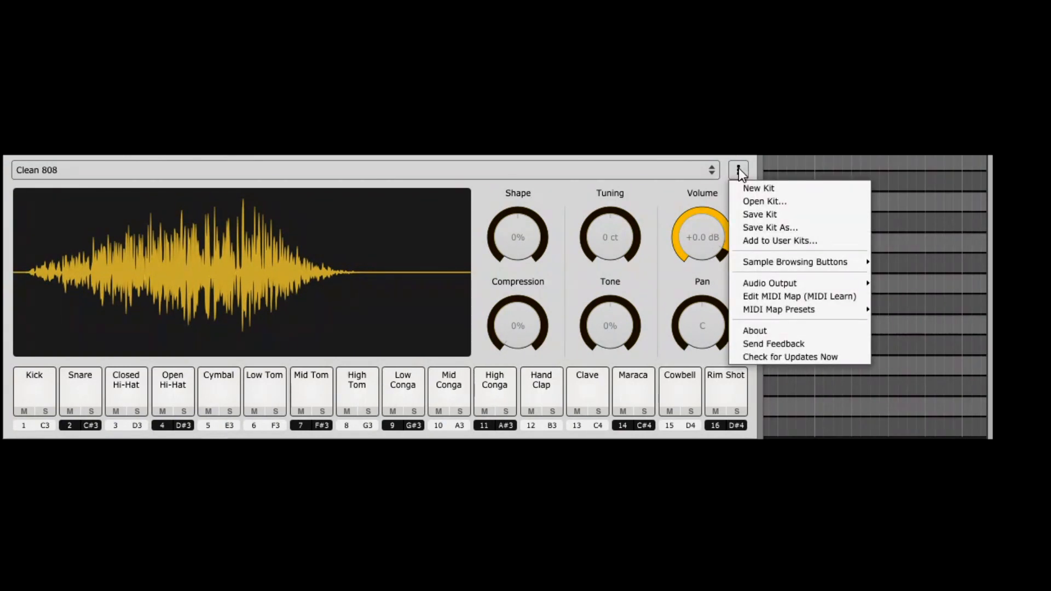
pyautogui.moveTo(770, 283)
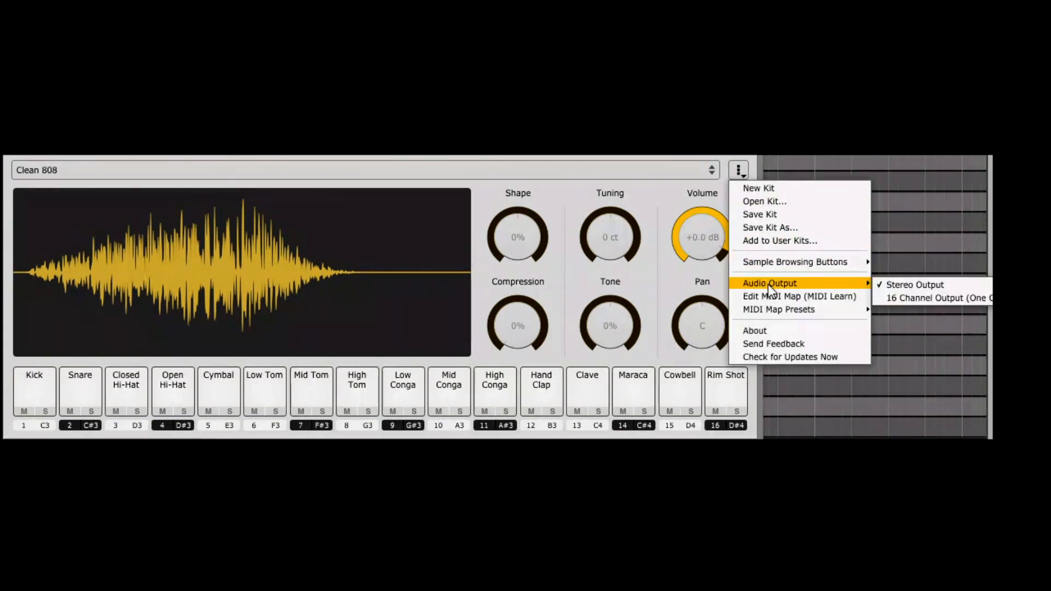
pyautogui.moveTo(770, 228)
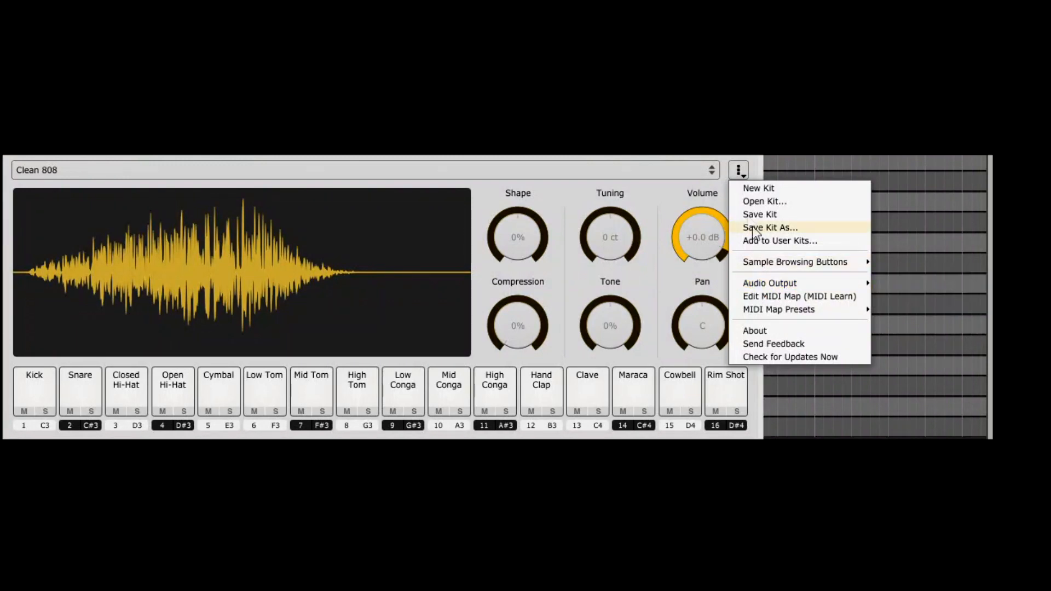
pyautogui.moveTo(742, 169)
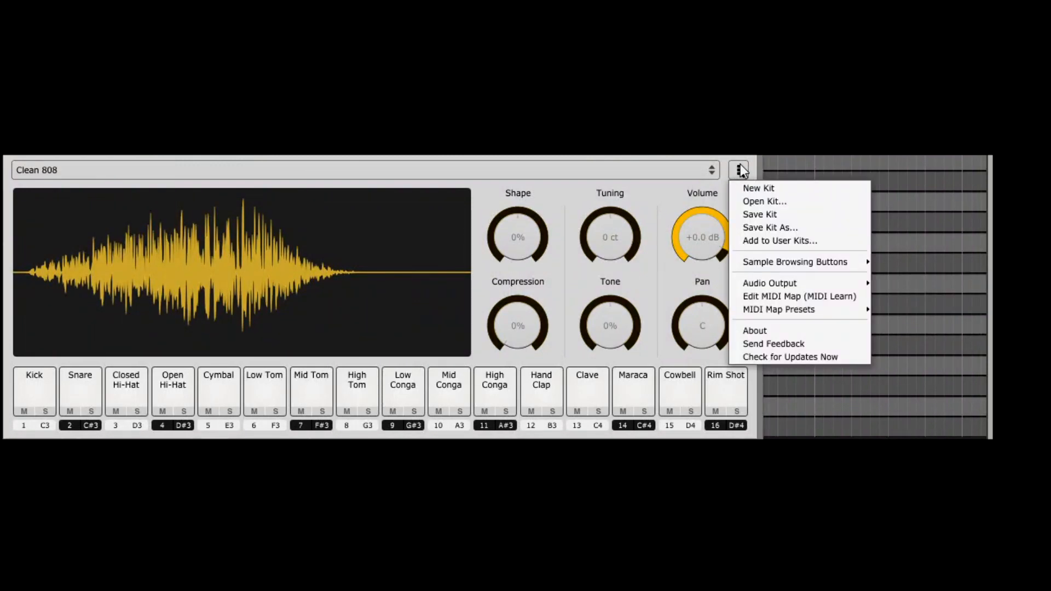
pyautogui.moveTo(770, 283)
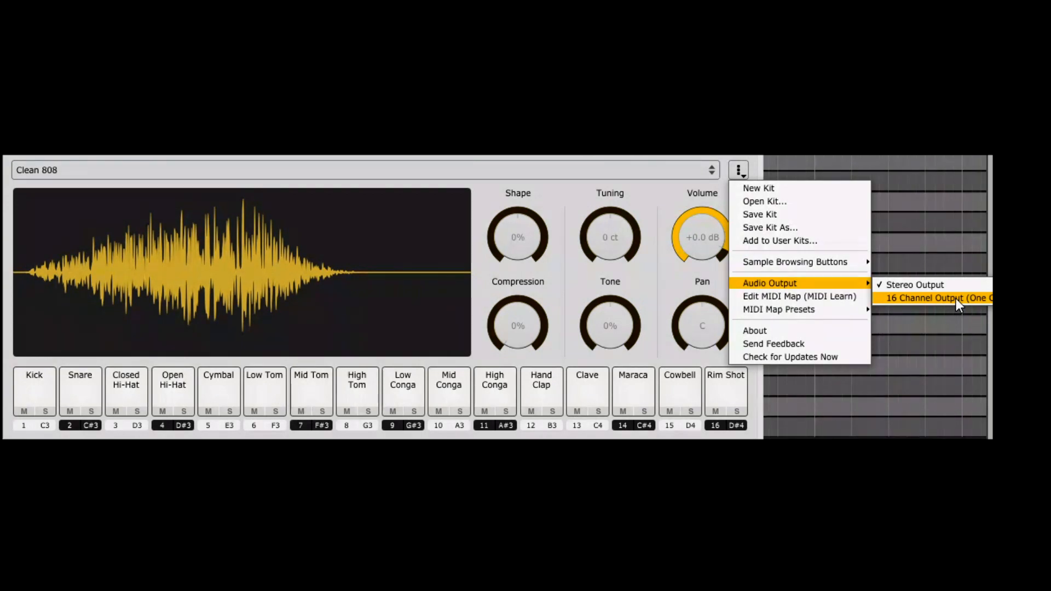
pyautogui.click(939, 298)
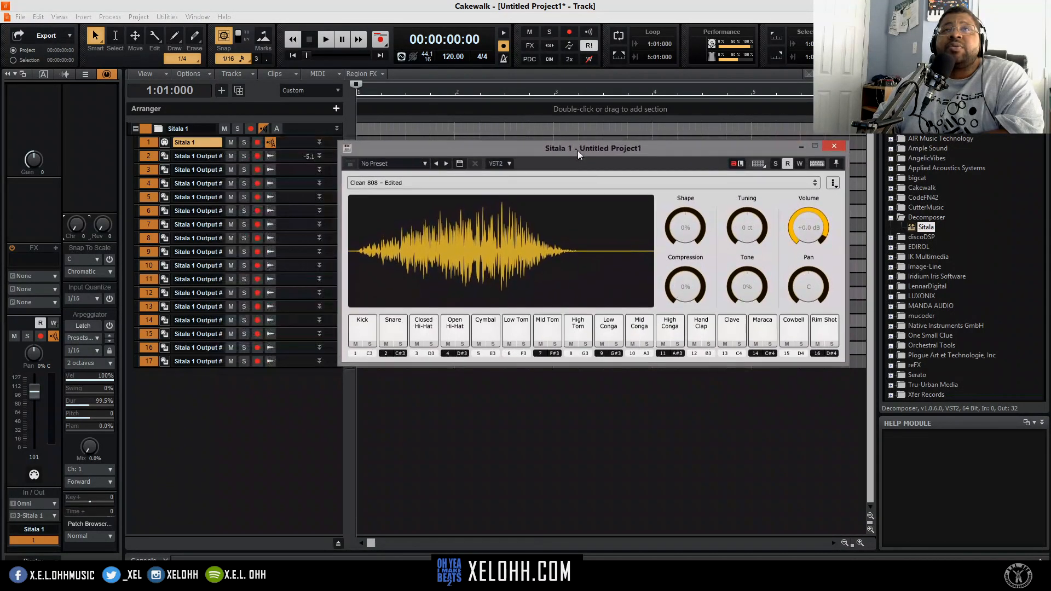
# Step: Audition Kick, Closed Hi-Hat, Low Tom, Low Conga and another pad, then start a new Untitled kit discarding changes
pyautogui.click(364, 329)
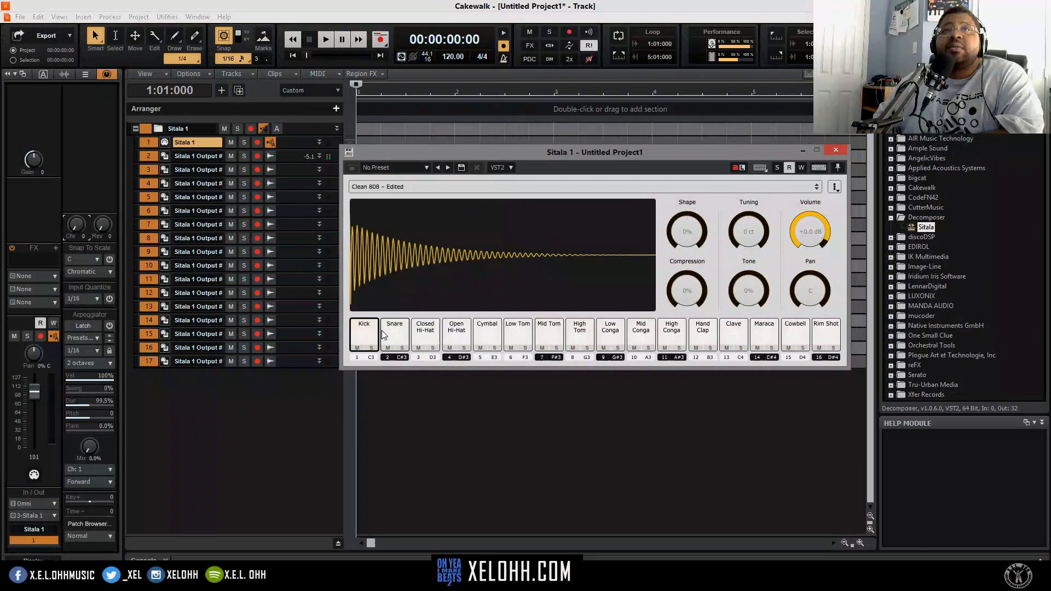
pyautogui.click(425, 332)
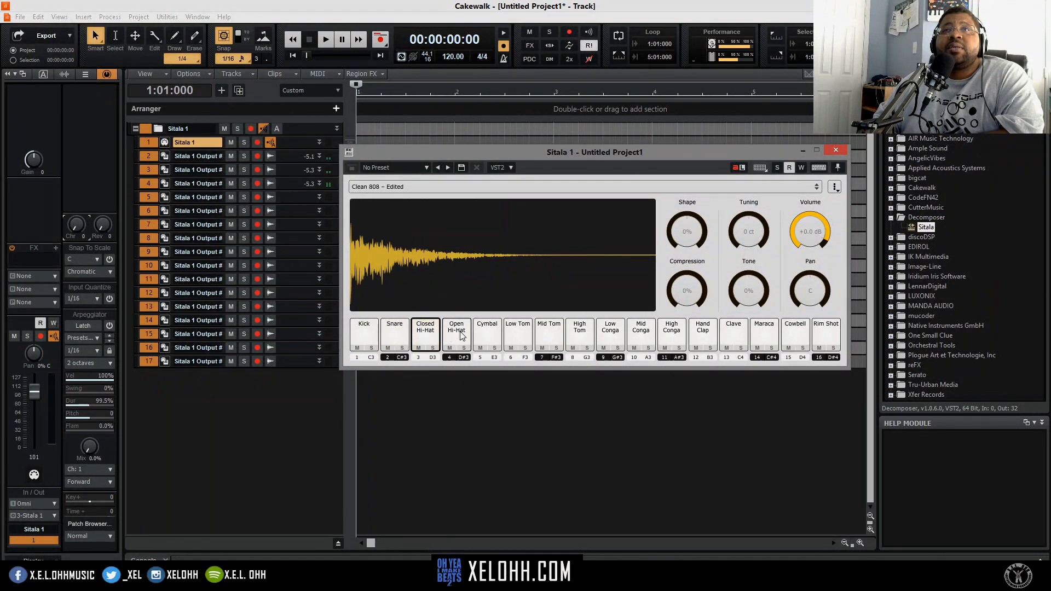
pyautogui.click(549, 332)
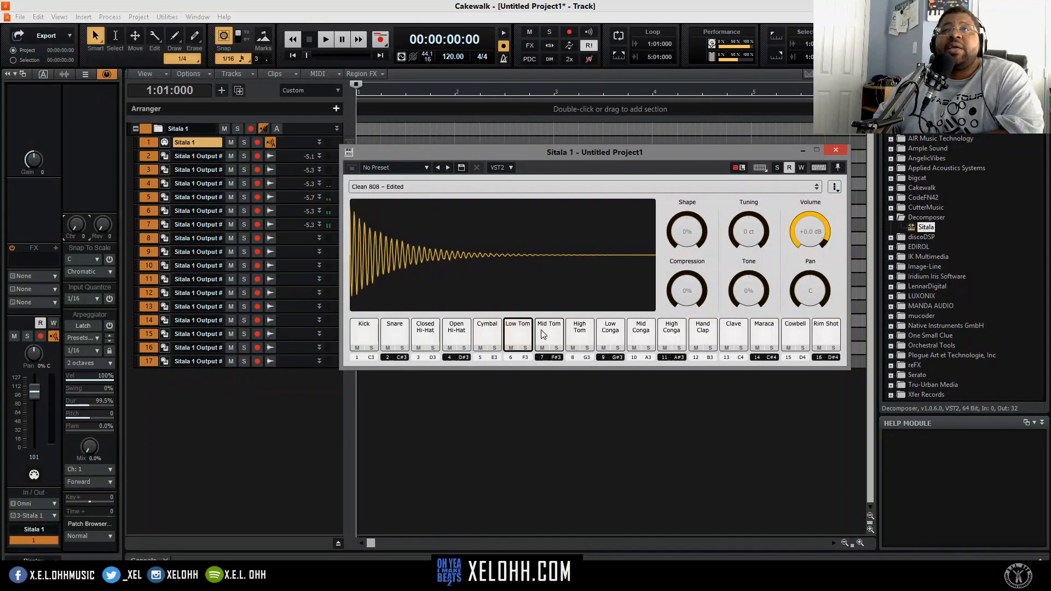
pyautogui.click(610, 332)
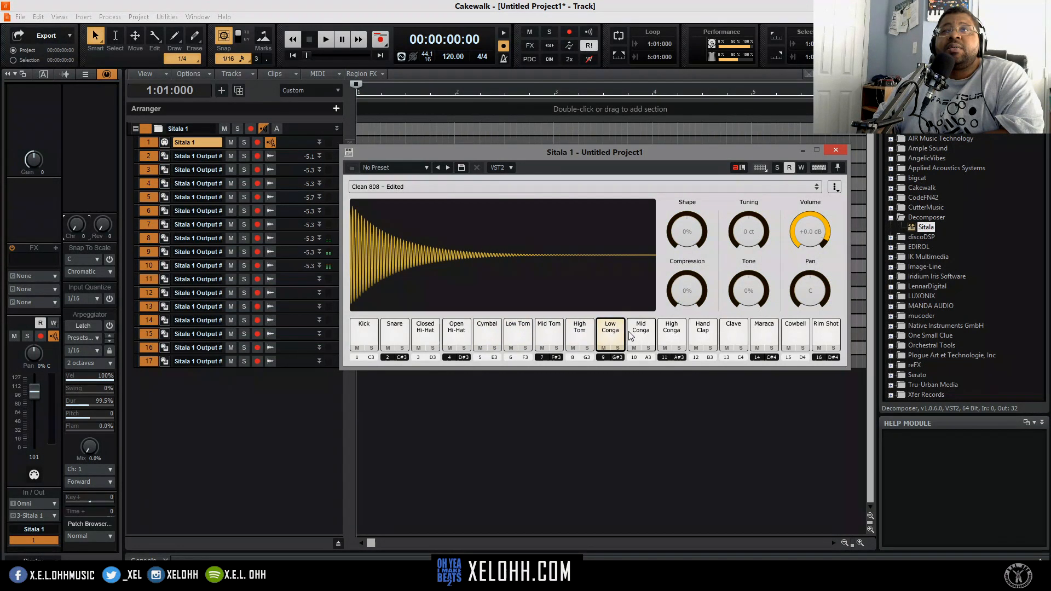
pyautogui.click(702, 328)
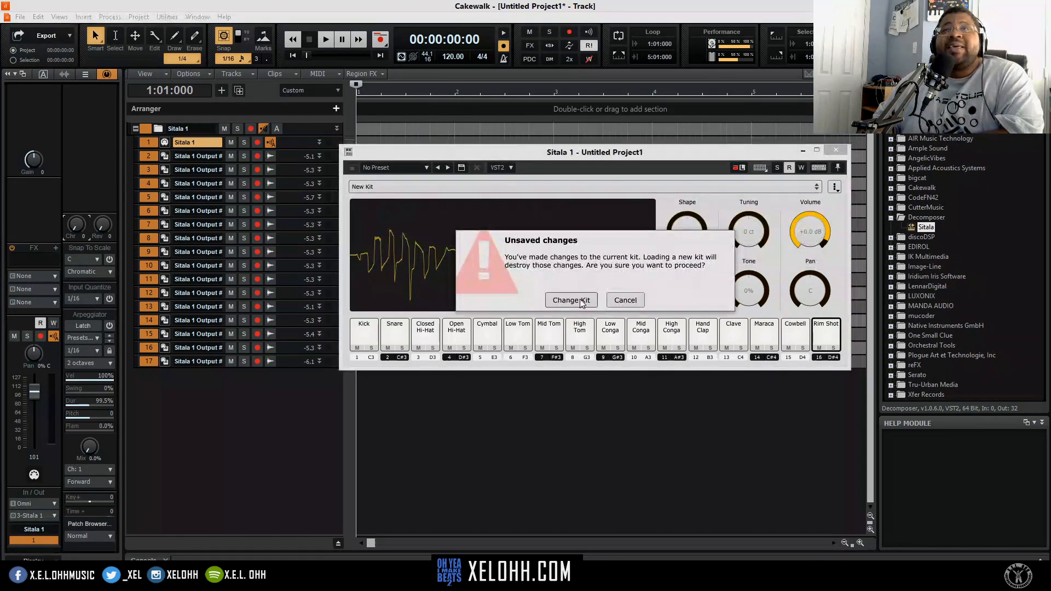
pyautogui.click(571, 301)
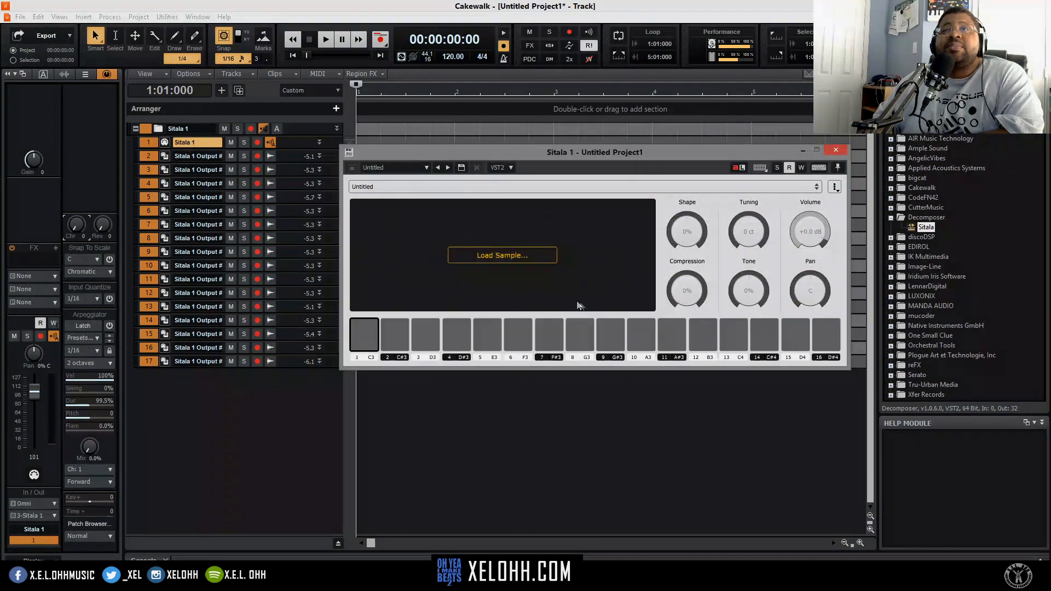
pyautogui.moveTo(487, 275)
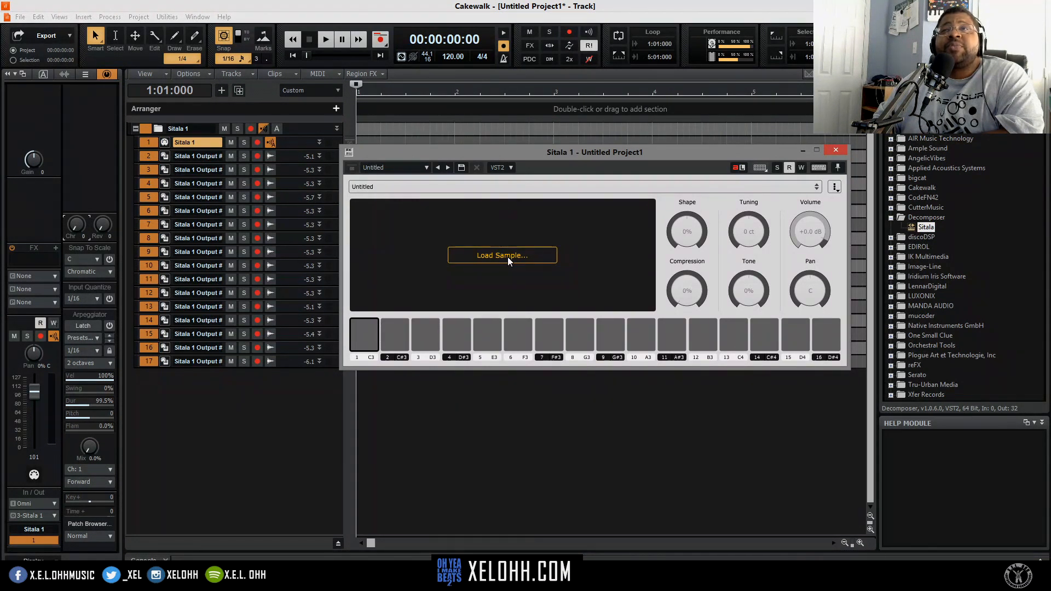
pyautogui.moveTo(614, 222)
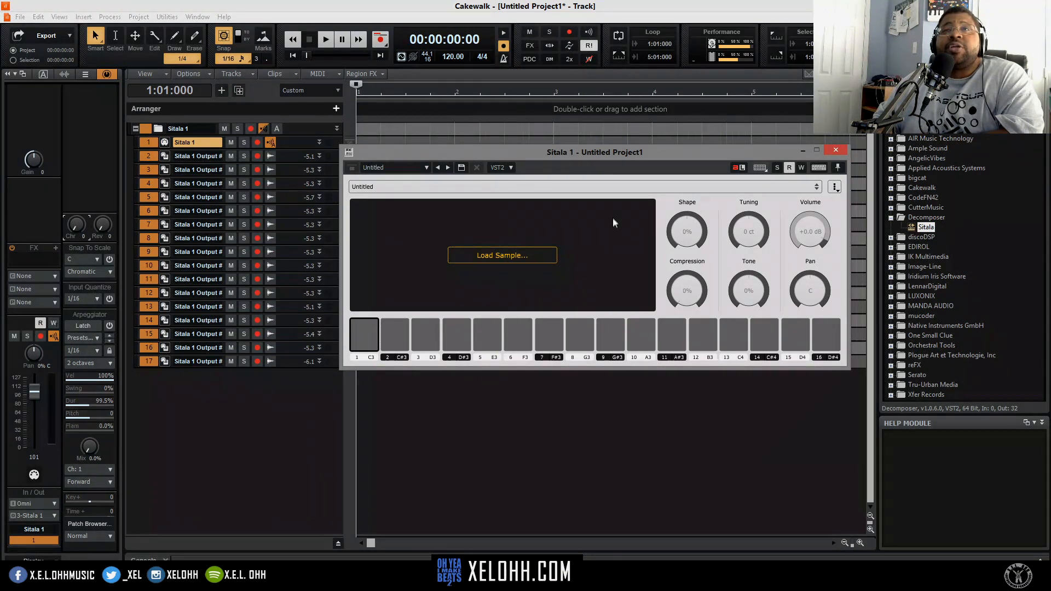
pyautogui.moveTo(368, 348)
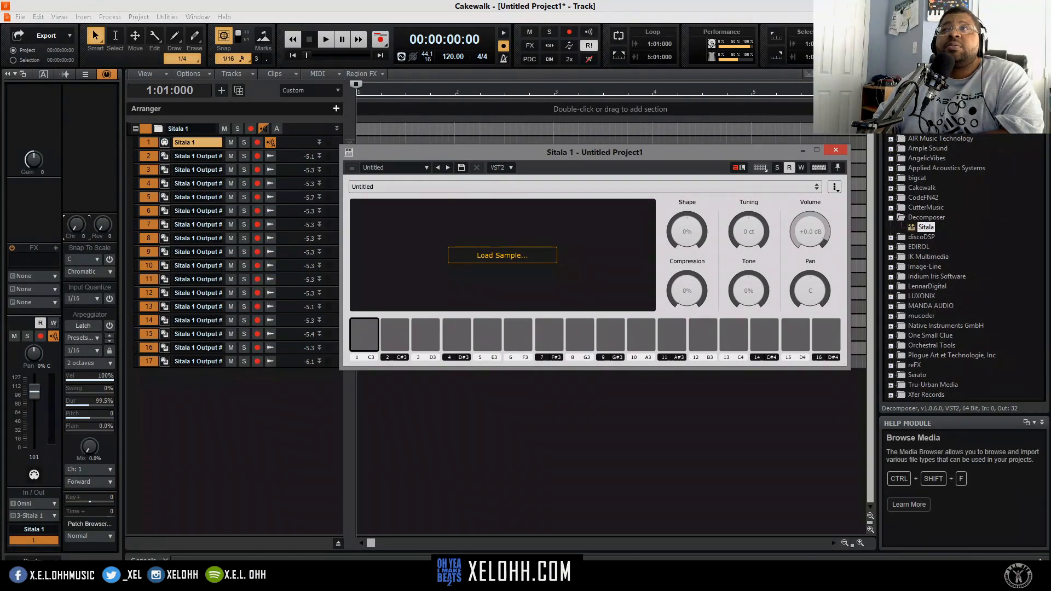
pyautogui.click(926, 227)
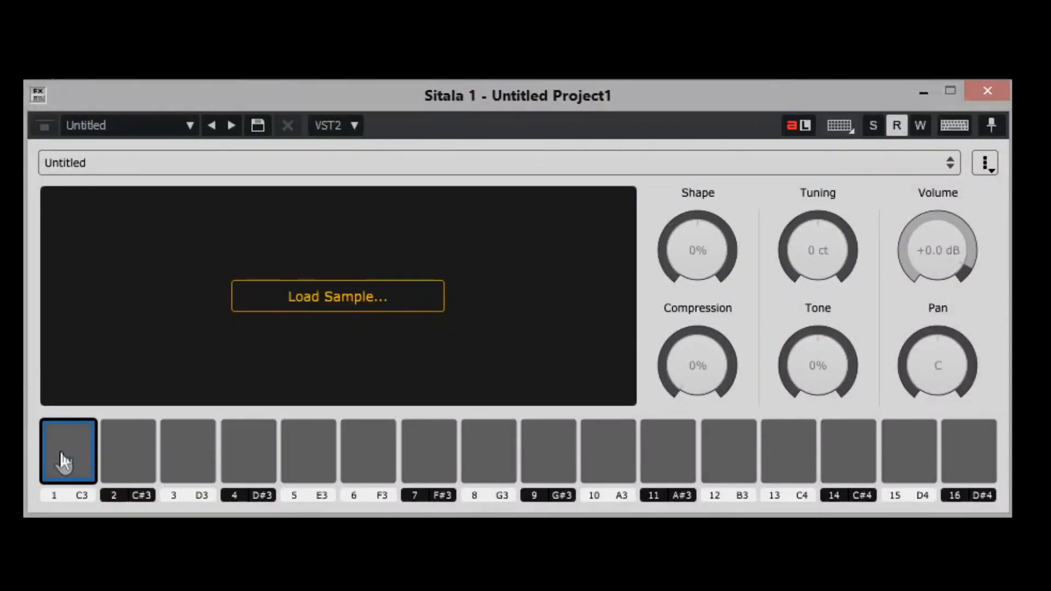
# Step: Load XEL OHH_Kick_1 onto Sitala's first pad
pyautogui.click(337, 297)
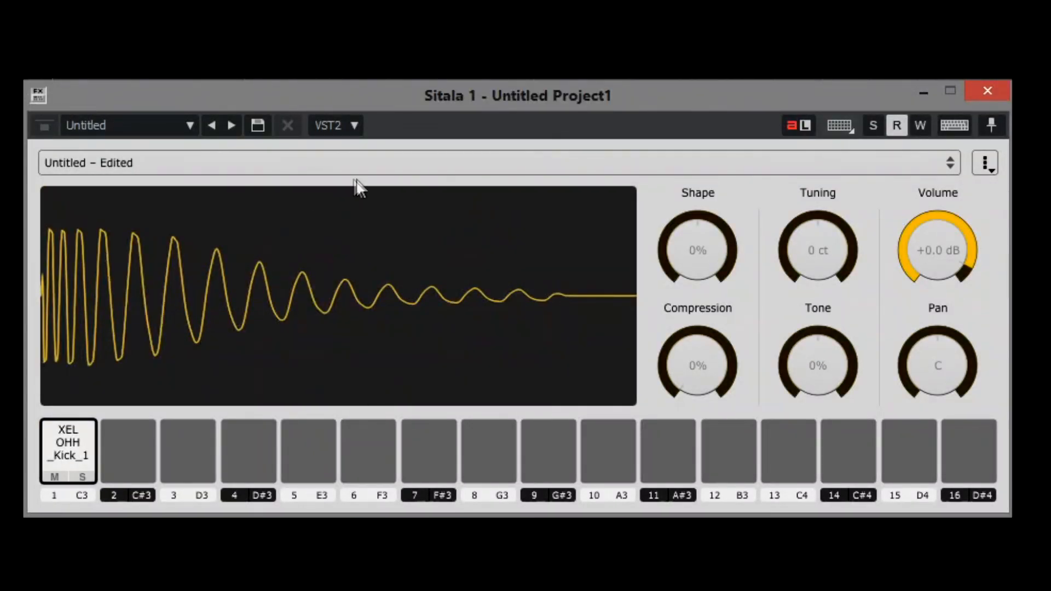
pyautogui.moveTo(355, 190)
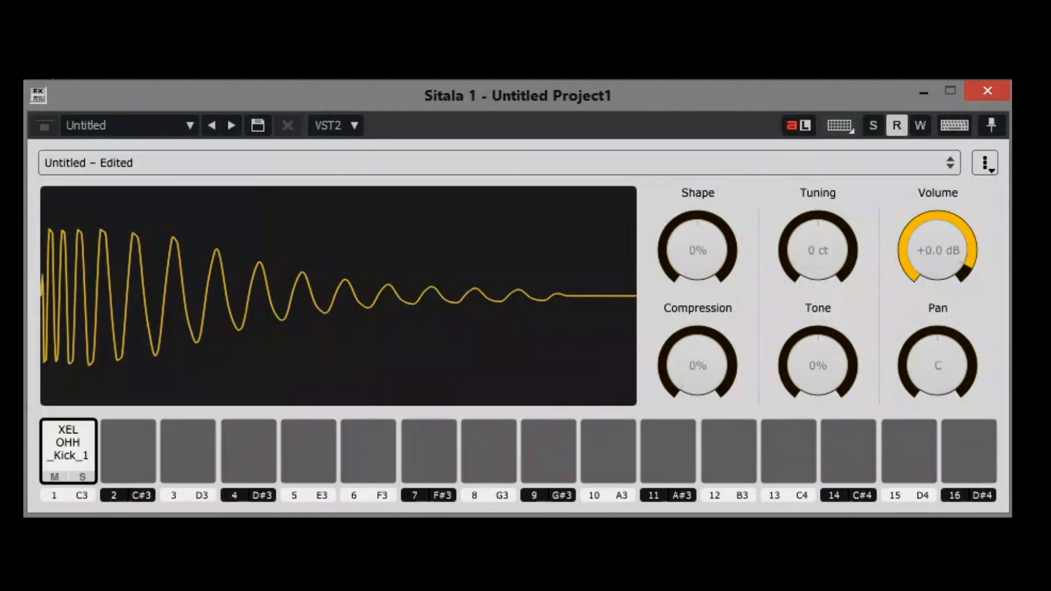
pyautogui.moveTo(913, 449)
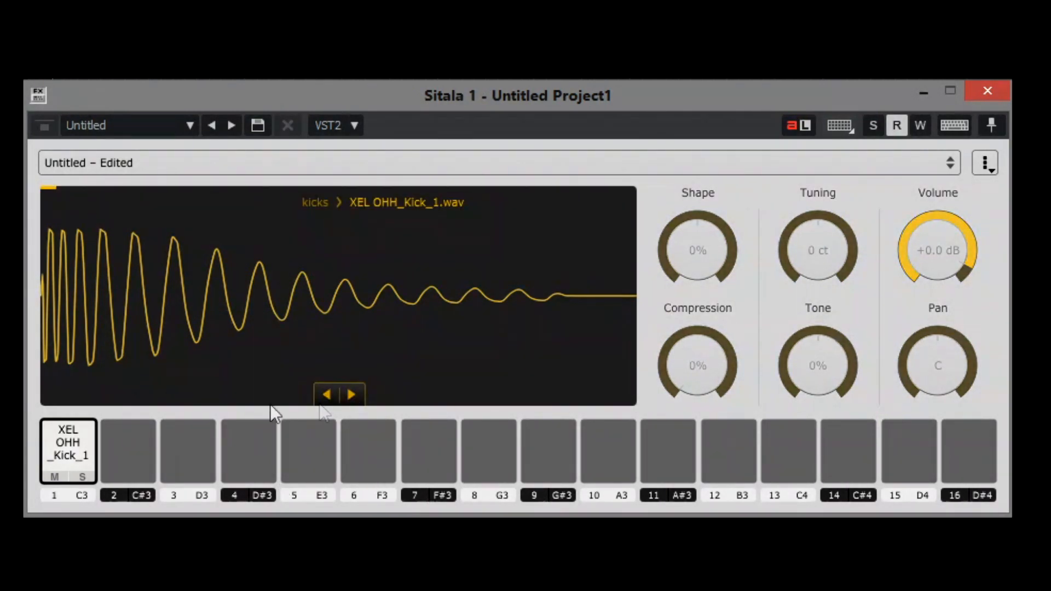
pyautogui.click(68, 450)
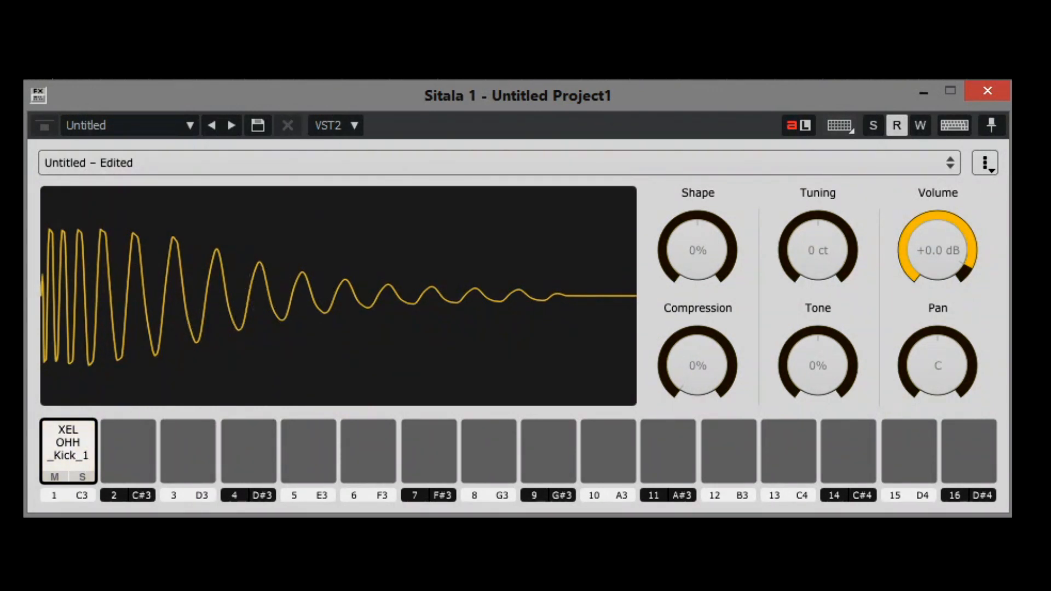
pyautogui.moveTo(937, 240)
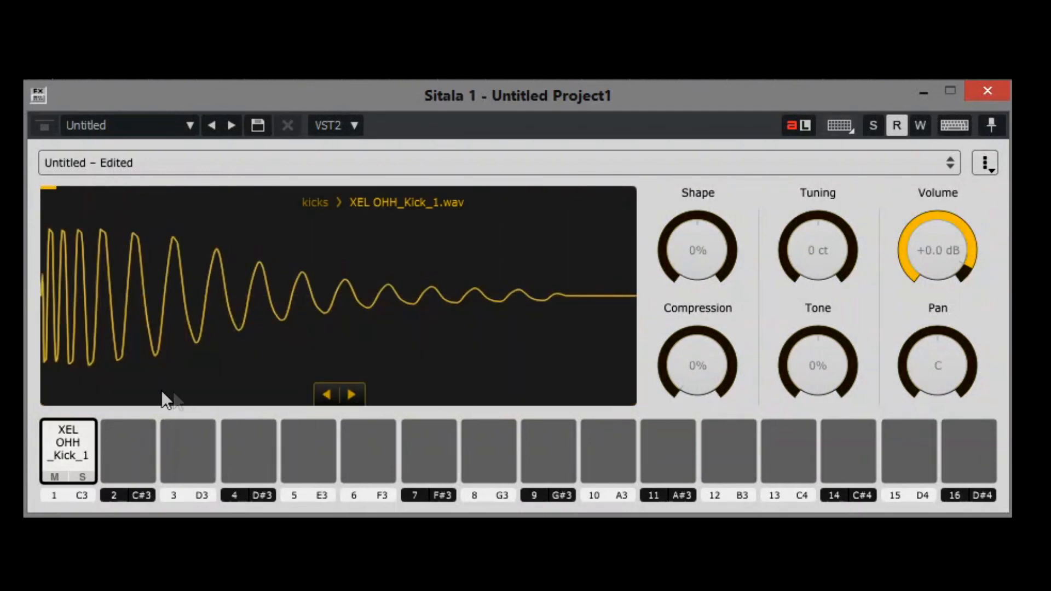
pyautogui.moveTo(734, 189)
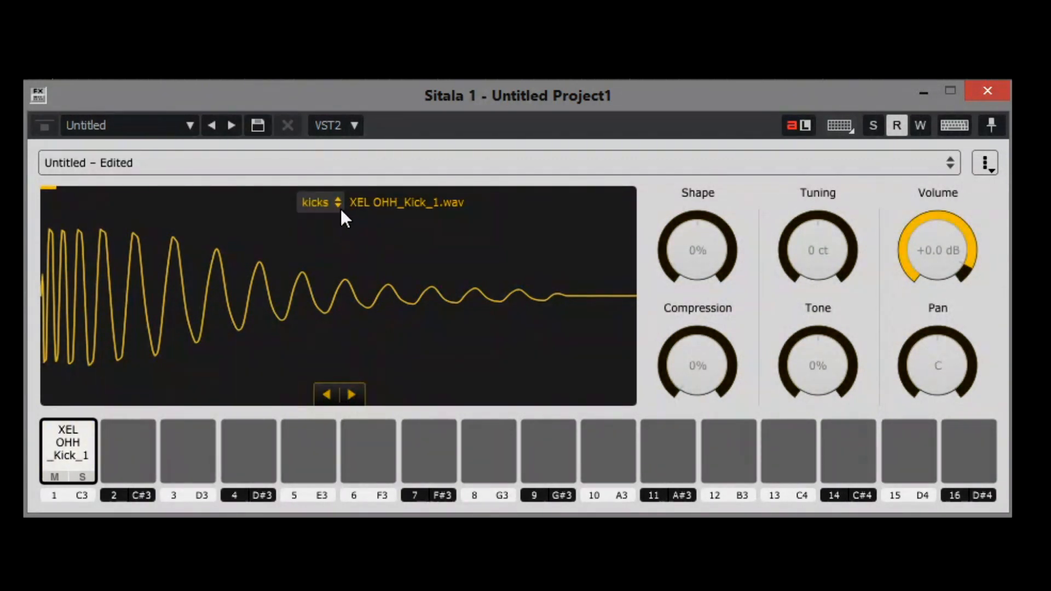
# Step: From the kicks folder pick Kick_1, then step pad 1 on to XEL OHH_Kick_2
pyautogui.click(319, 203)
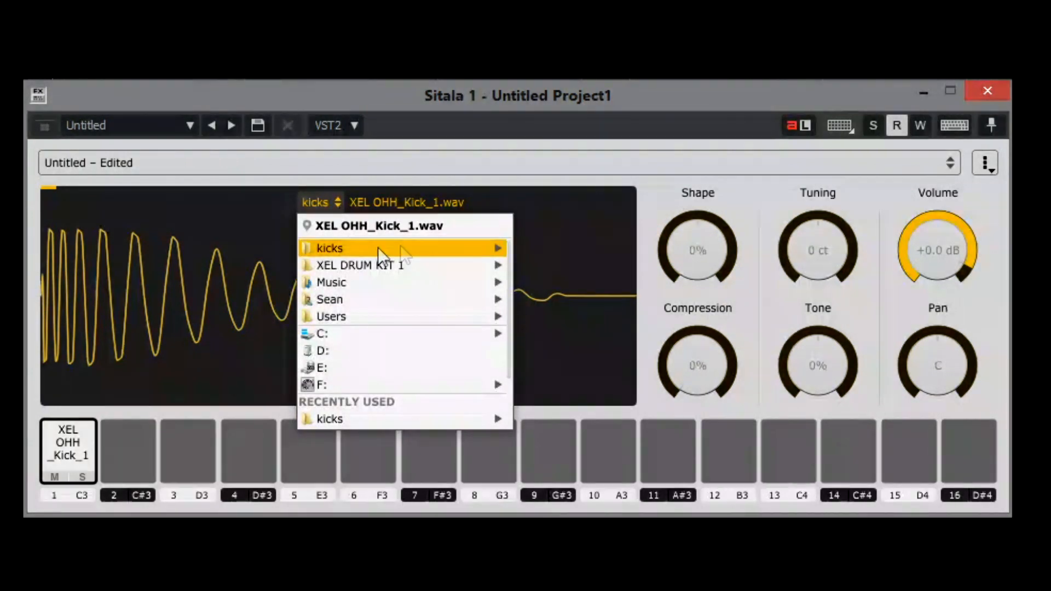
pyautogui.moveTo(488, 256)
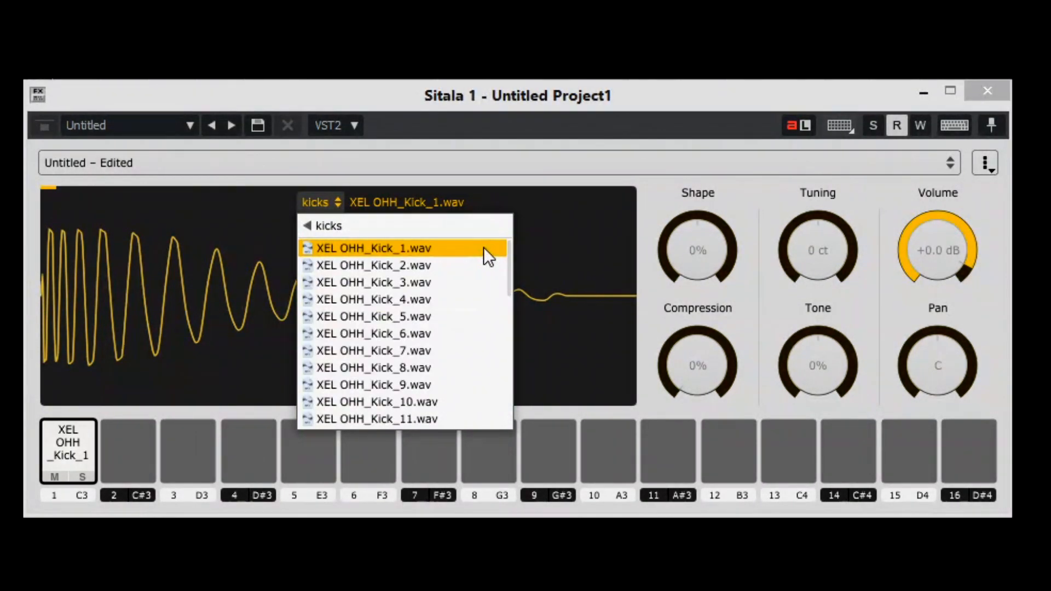
pyautogui.click(373, 247)
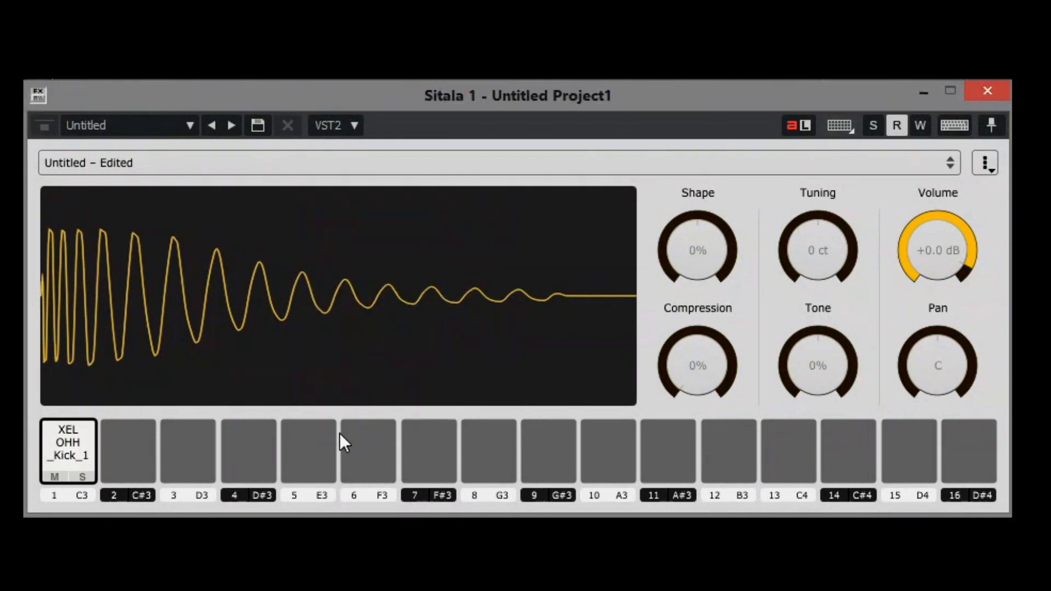
pyautogui.click(354, 394)
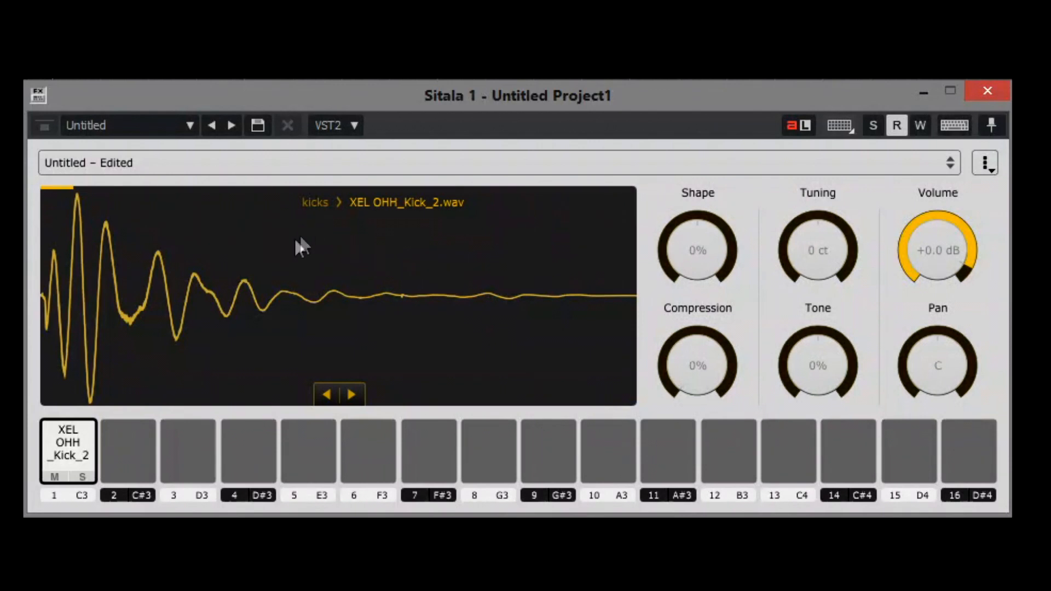
pyautogui.moveTo(284, 243)
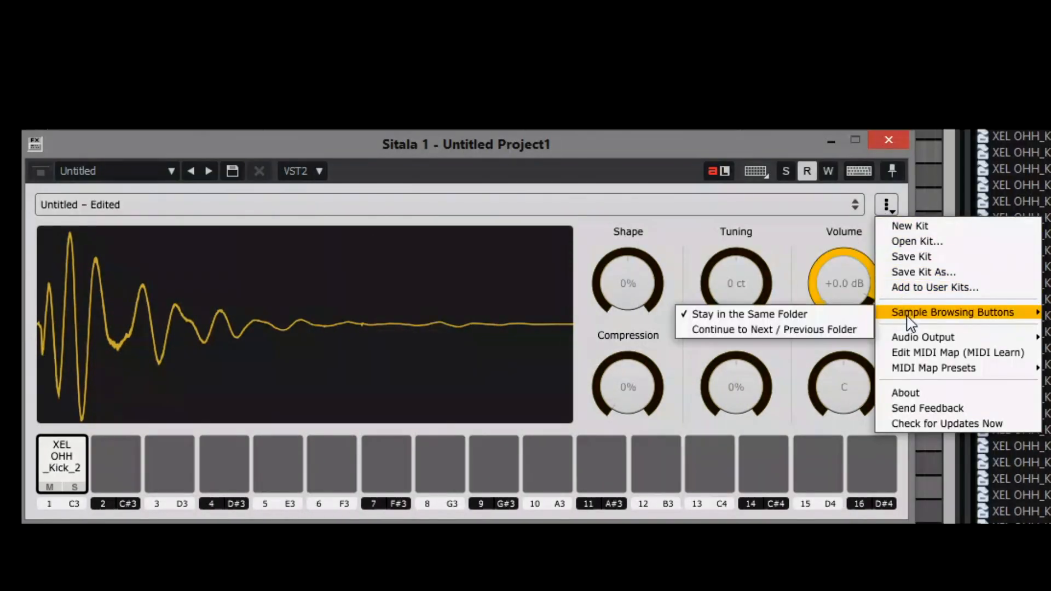
pyautogui.moveTo(754, 329)
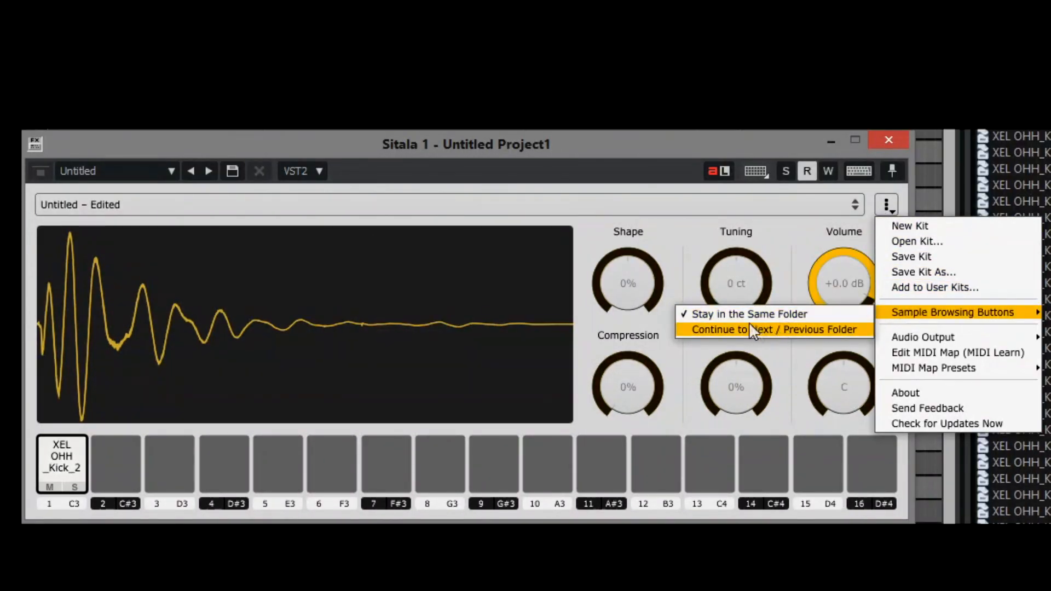
pyautogui.moveTo(822, 336)
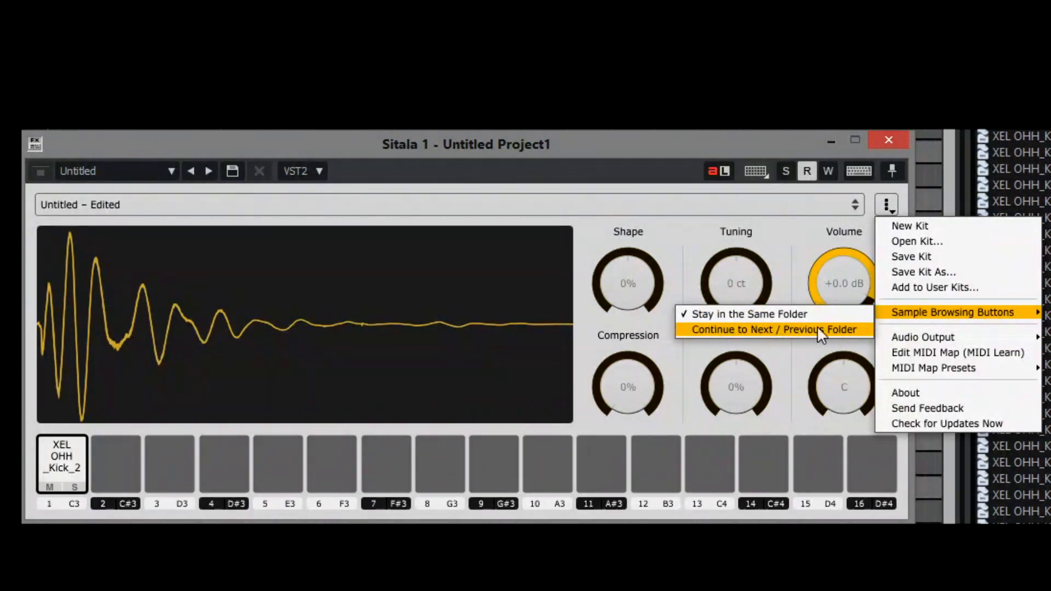
pyautogui.moveTo(799, 337)
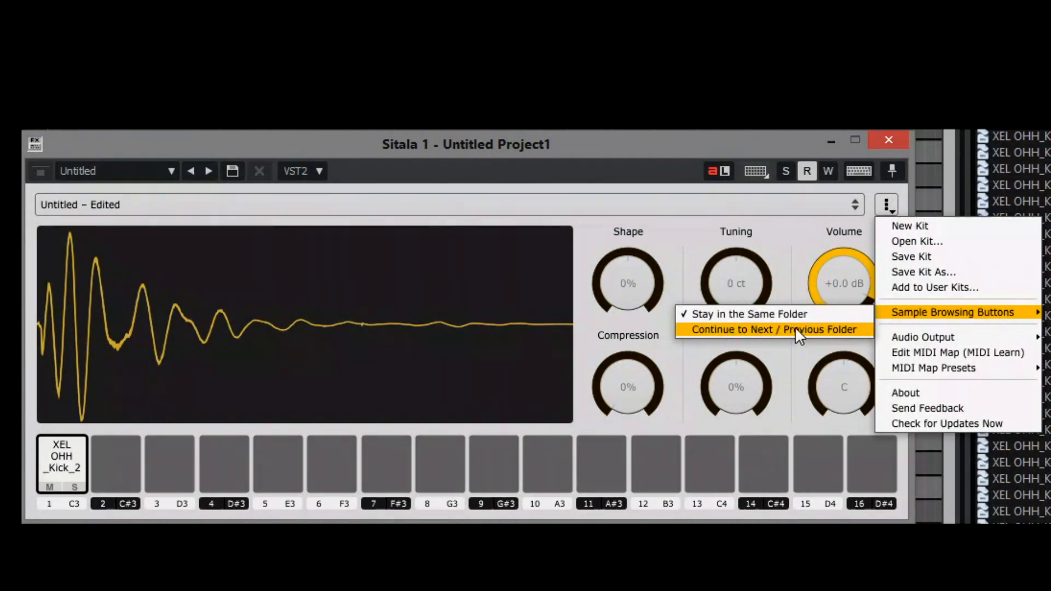
pyautogui.moveTo(616, 161)
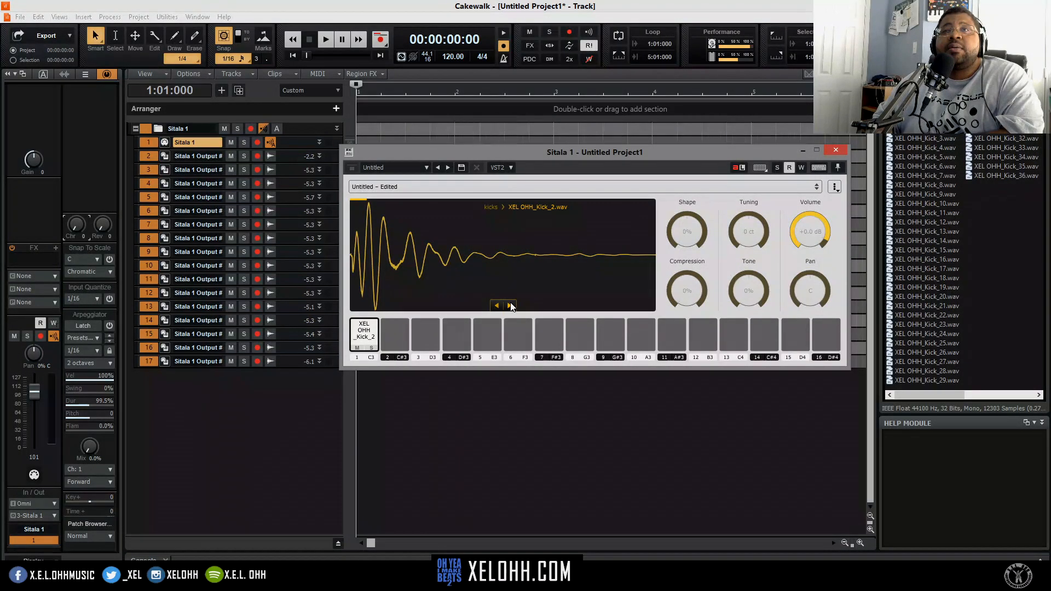
# Step: Step pad 1 to Kick_3 and load a snare from the snares folder onto pad 2
pyautogui.click(511, 305)
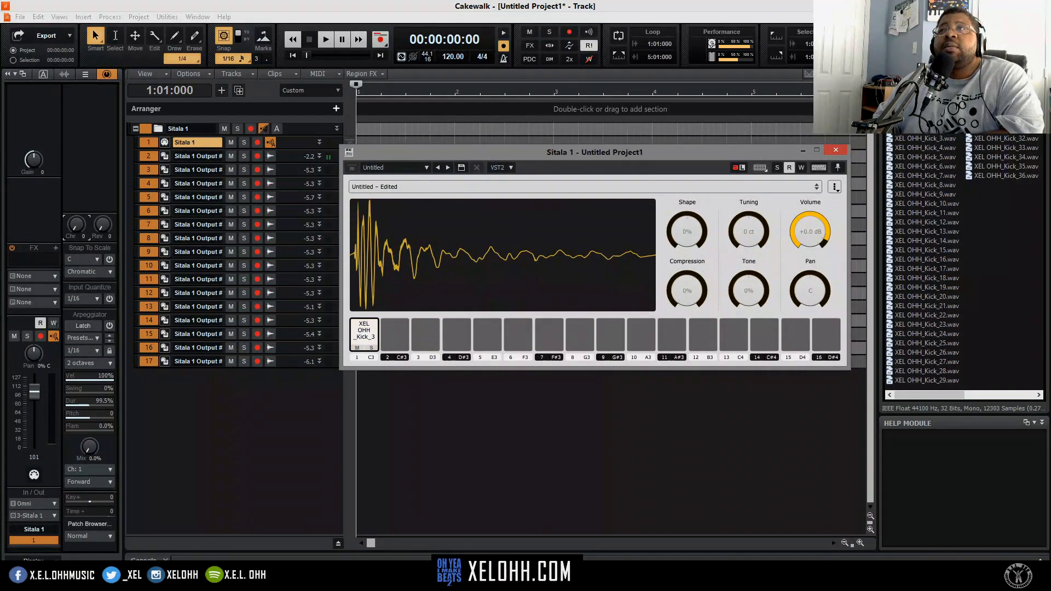
pyautogui.click(898, 395)
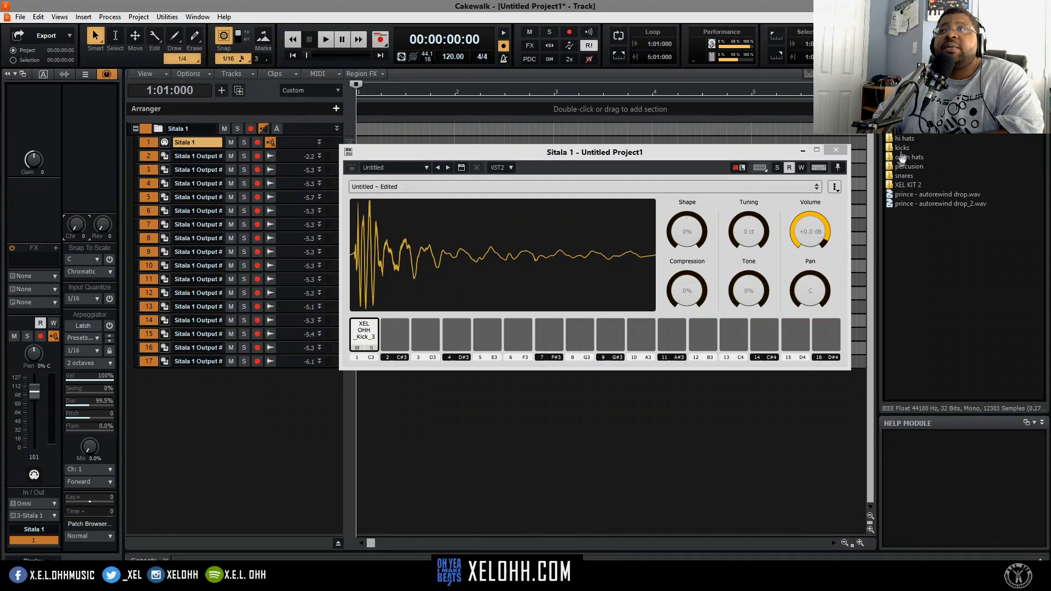
pyautogui.click(904, 175)
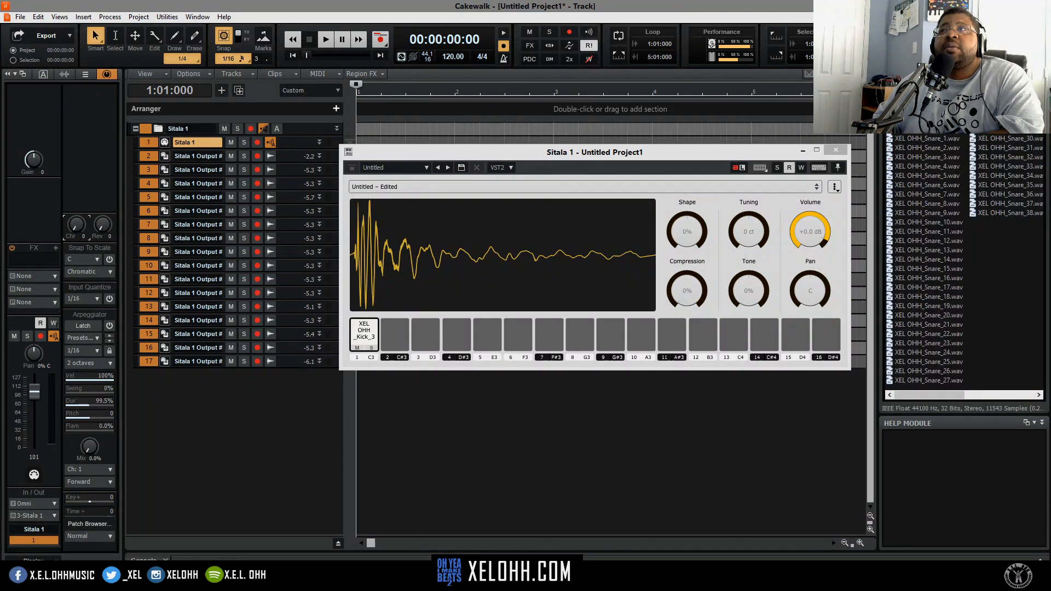
pyautogui.click(396, 335)
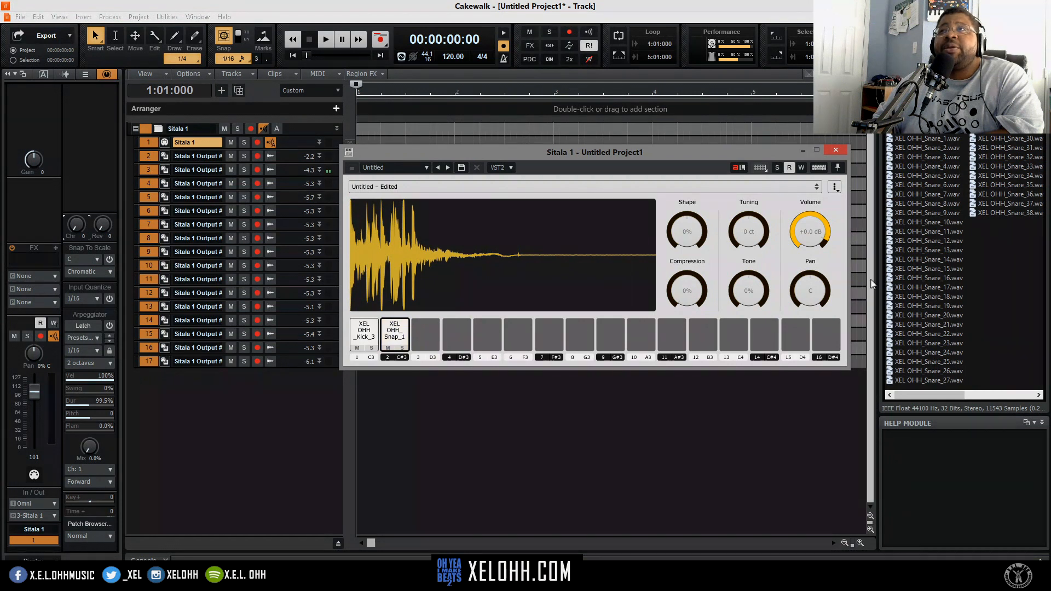
# Step: Audition snares on pad 2, stepping through to XEL OHH_Snare_5
pyautogui.click(928, 138)
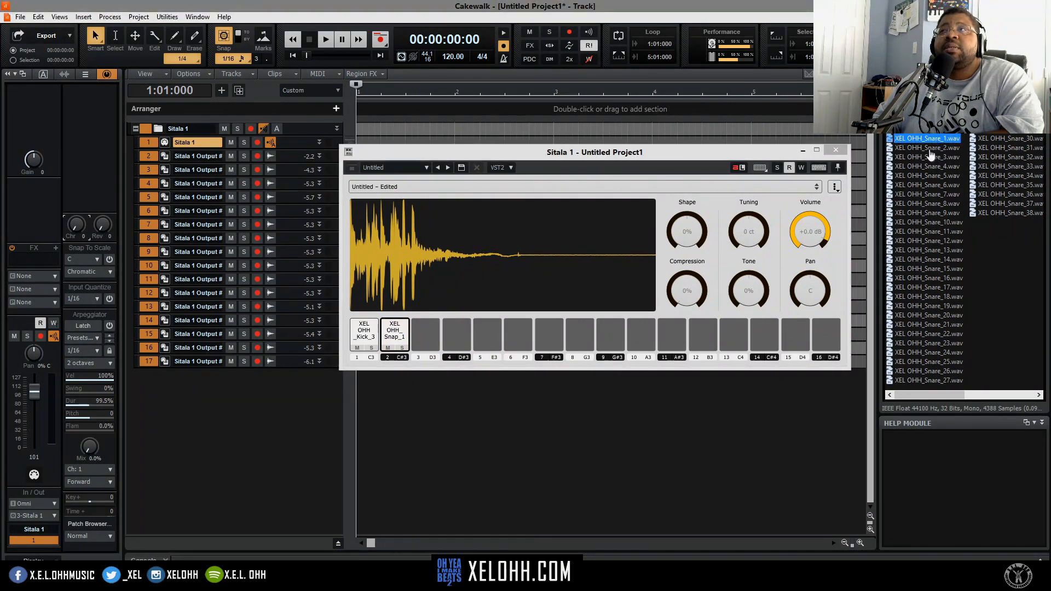
pyautogui.click(927, 148)
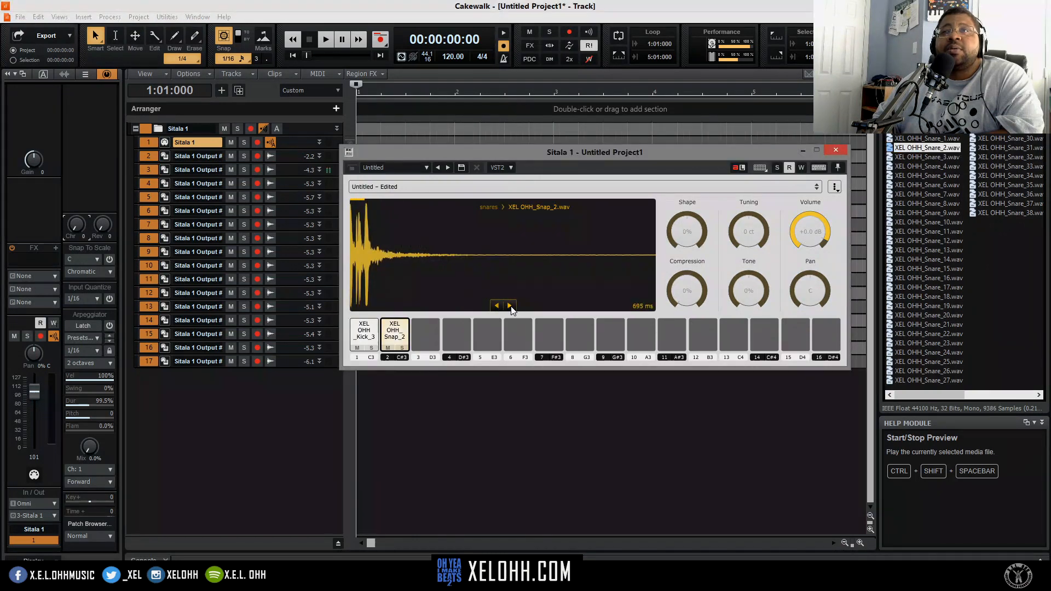
pyautogui.click(509, 305)
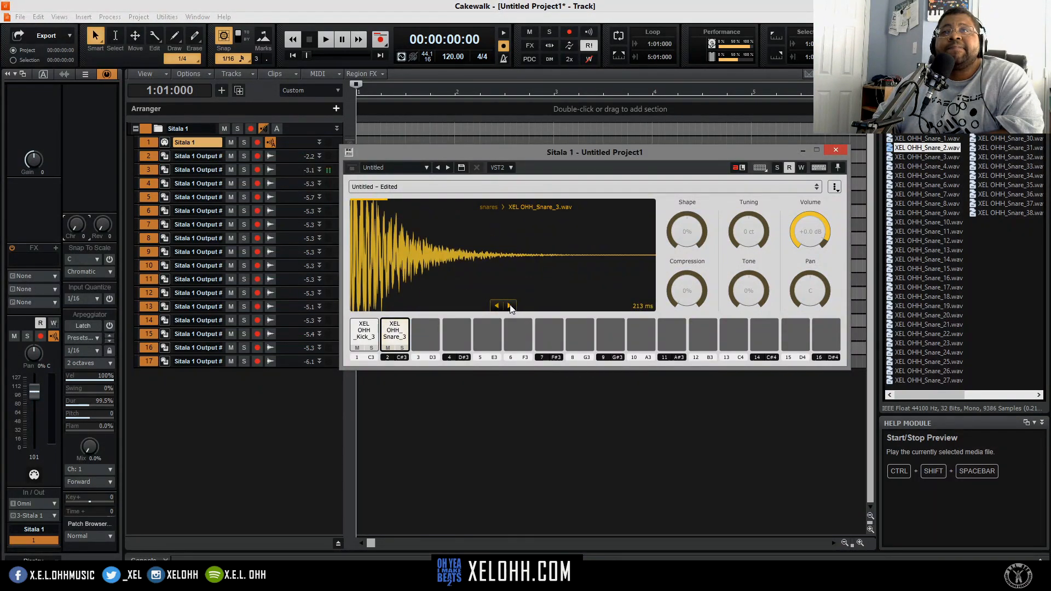
pyautogui.click(510, 306)
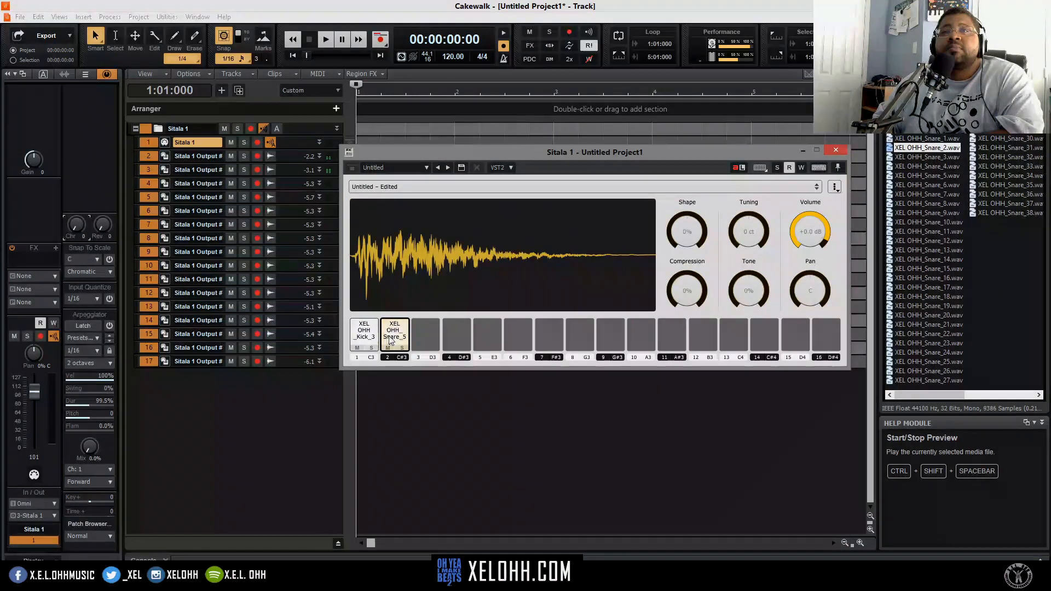
pyautogui.click(395, 335)
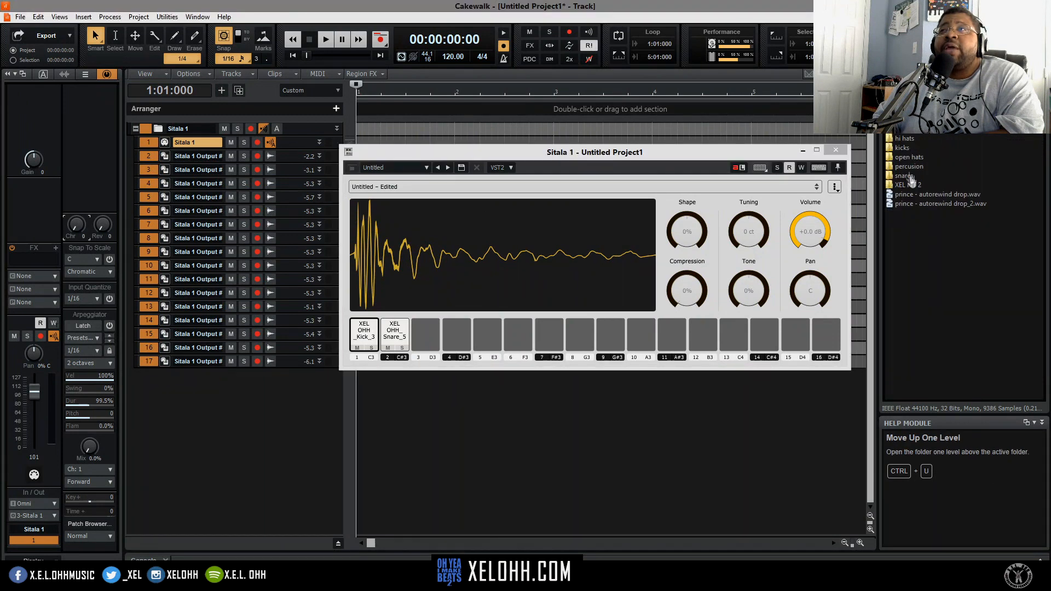
# Step: Load a hat from the hi hats folder onto pad 3 and step through to XEL OHH_Hat_10
pyautogui.click(909, 156)
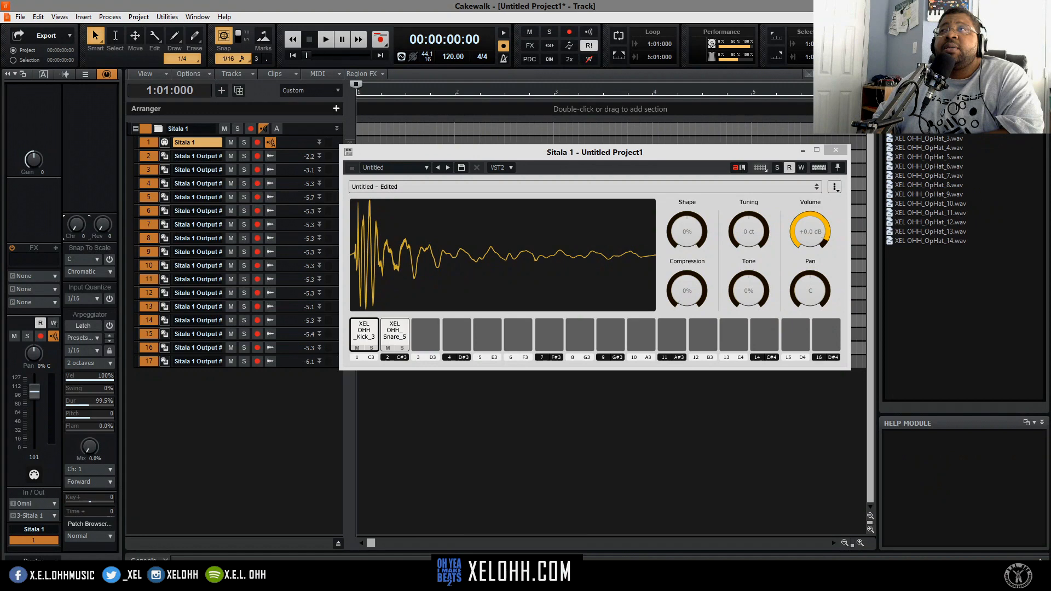
pyautogui.click(425, 334)
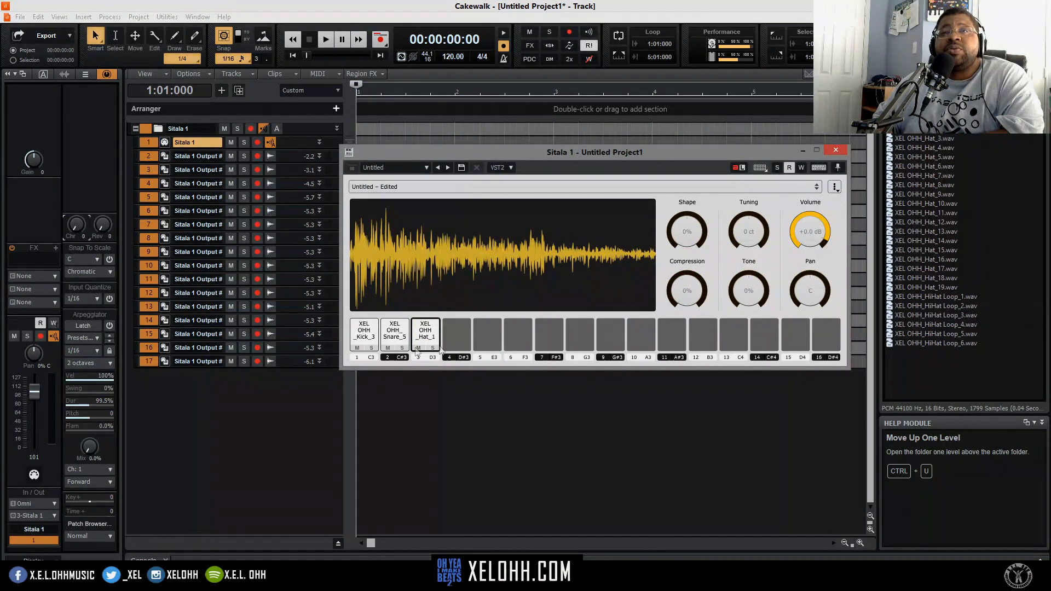
pyautogui.moveTo(825, 332)
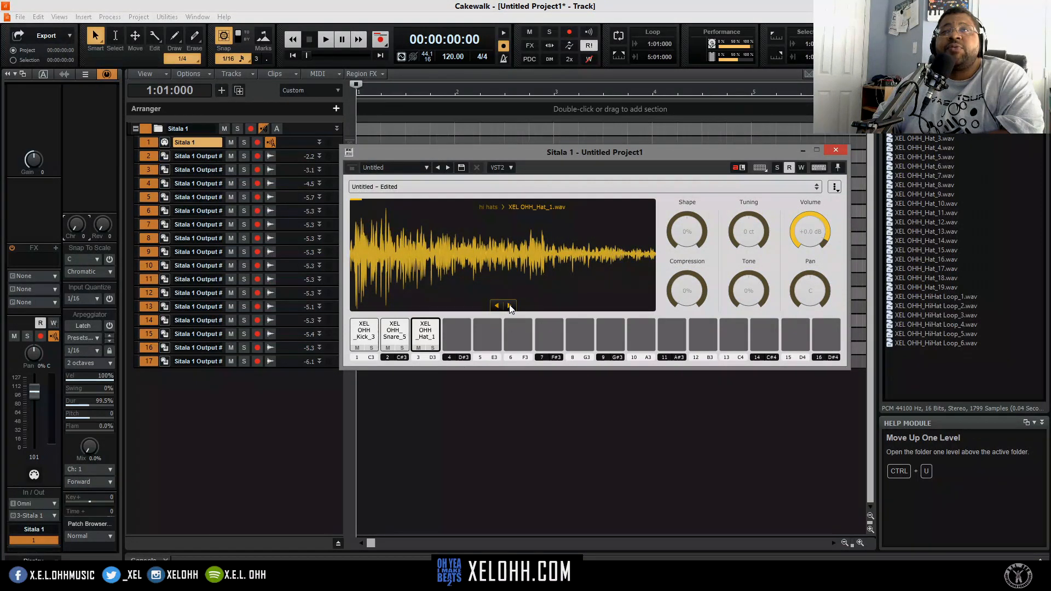
pyautogui.click(509, 306)
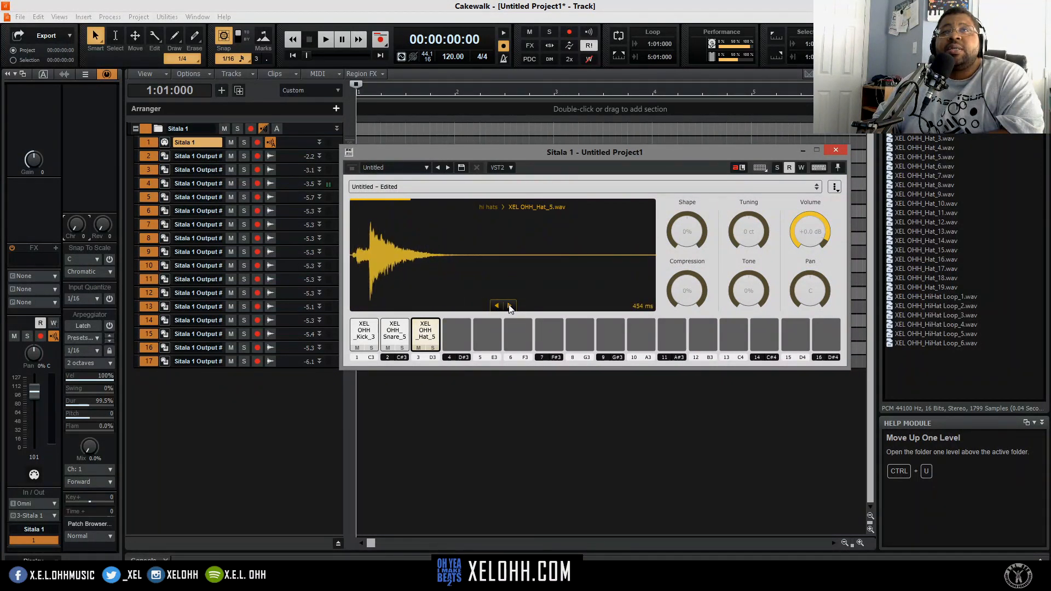
pyautogui.click(510, 305)
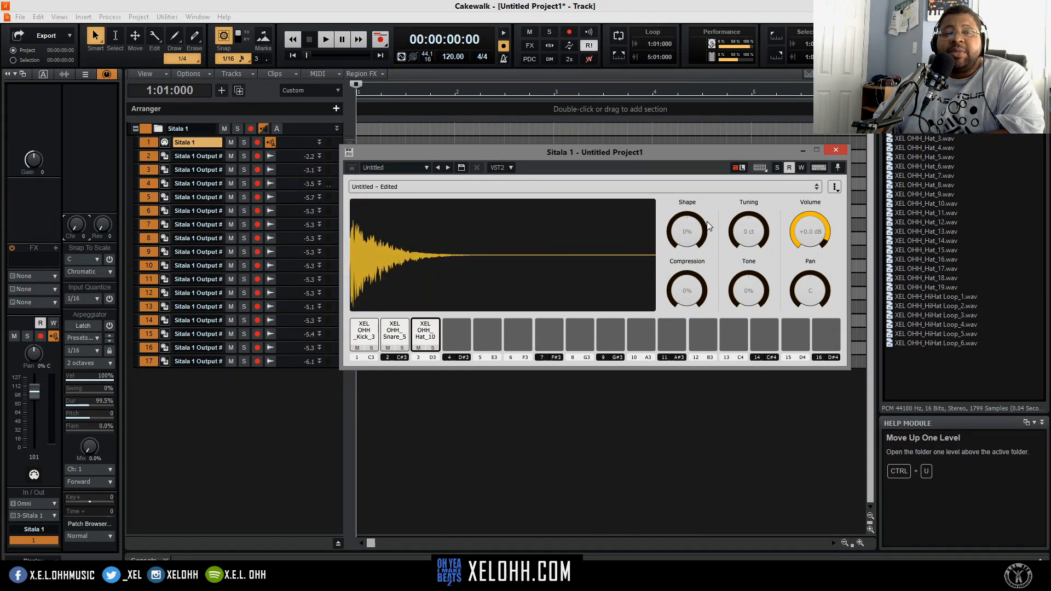
pyautogui.moveTo(647, 186)
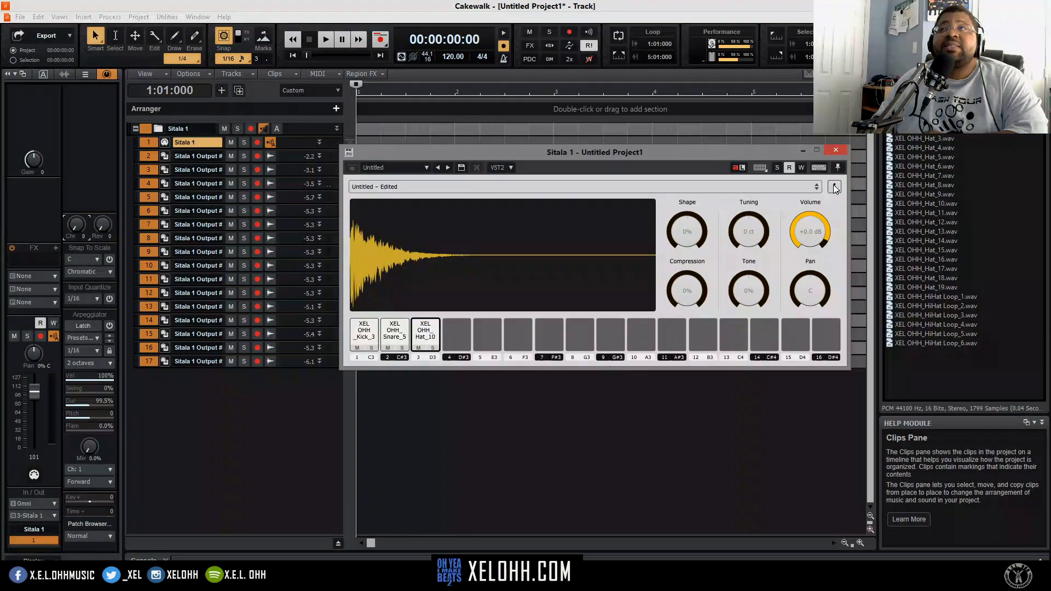
# Step: Save the three-pad kit to User Kits as 'test 1' and keep it loaded
pyautogui.click(834, 187)
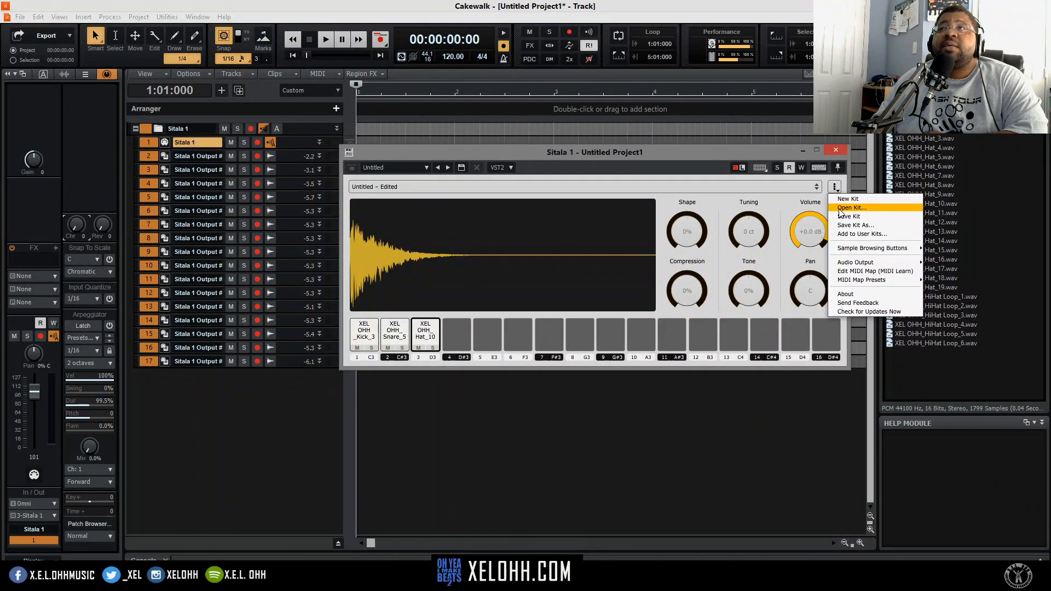
pyautogui.moveTo(847, 216)
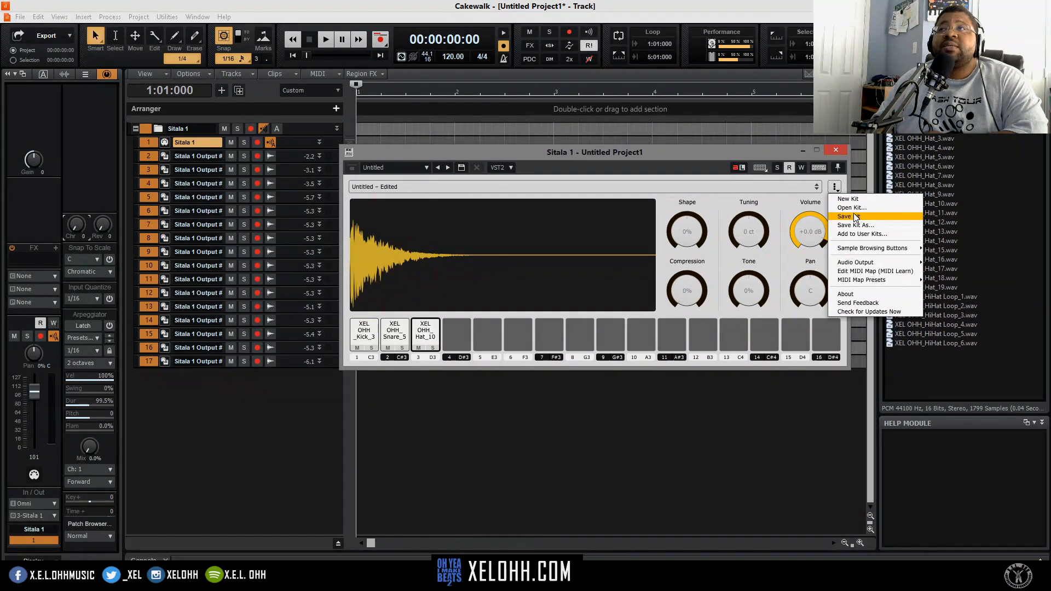
pyautogui.moveTo(862, 235)
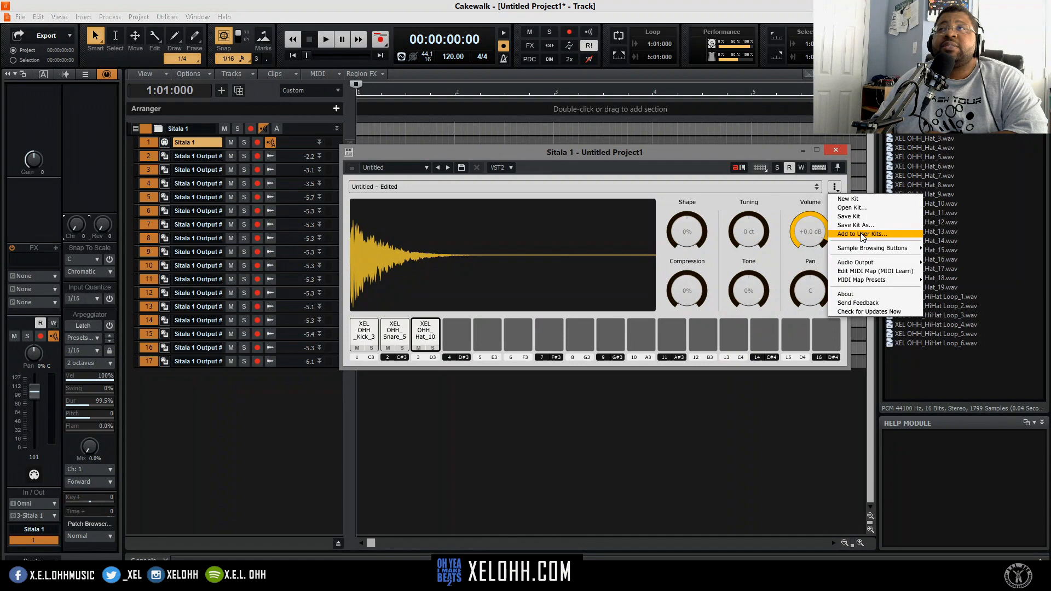
pyautogui.click(862, 233)
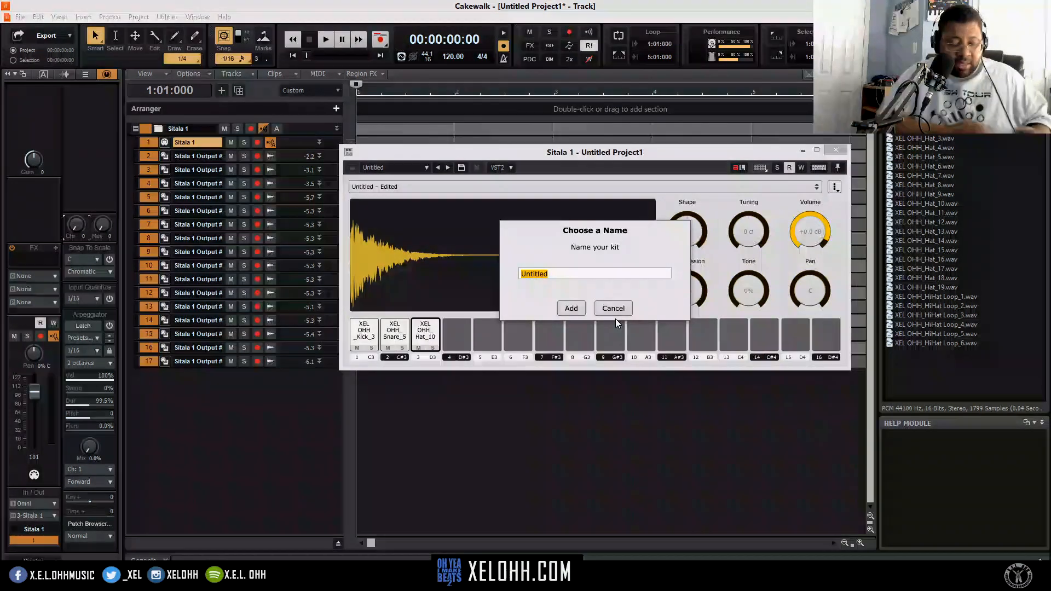
pyautogui.write('test')
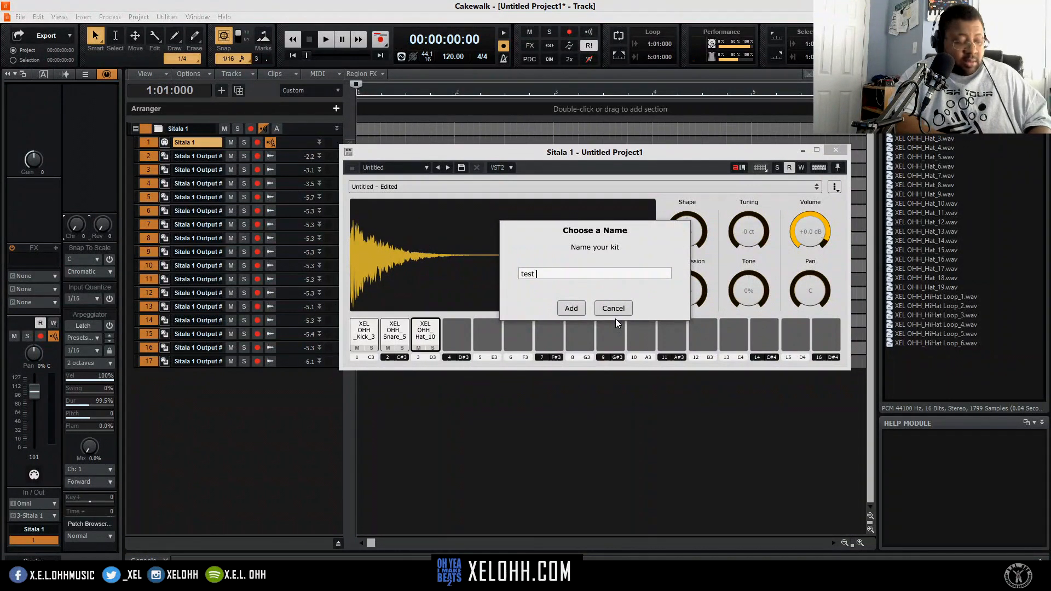
pyautogui.write('1')
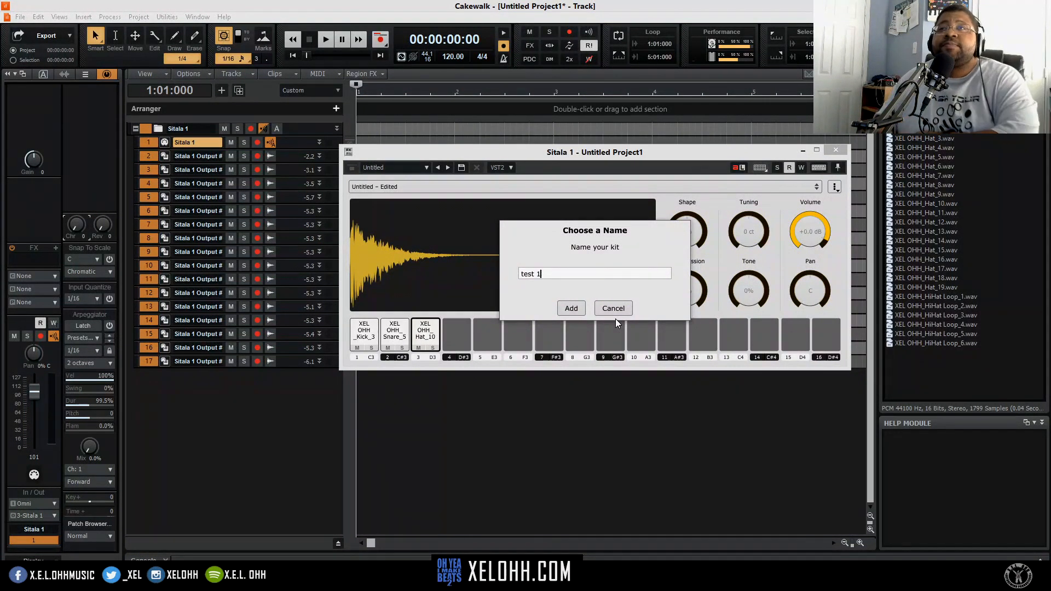
pyautogui.click(570, 308)
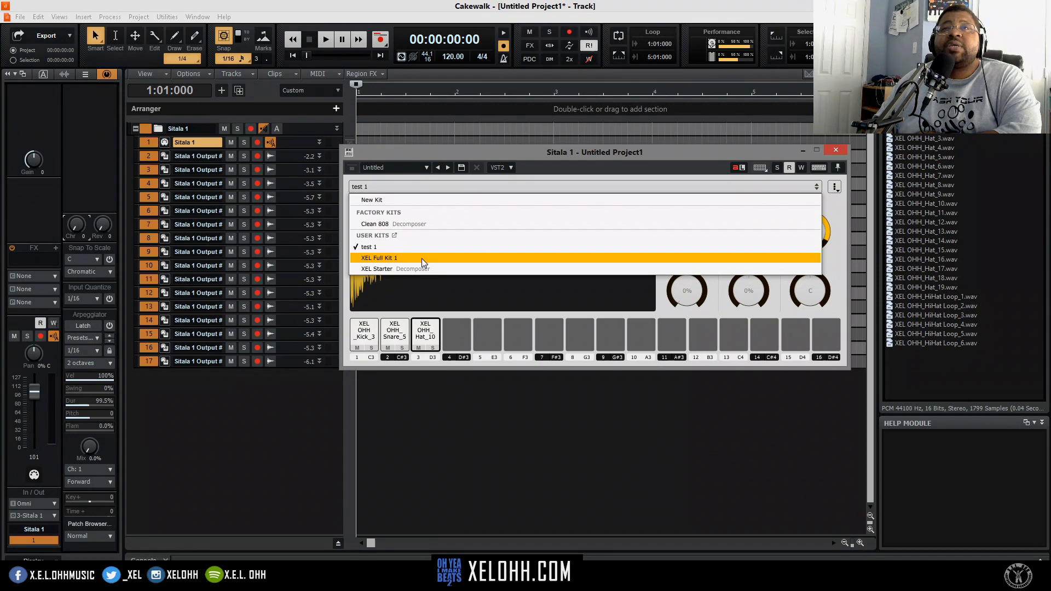
pyautogui.click(379, 257)
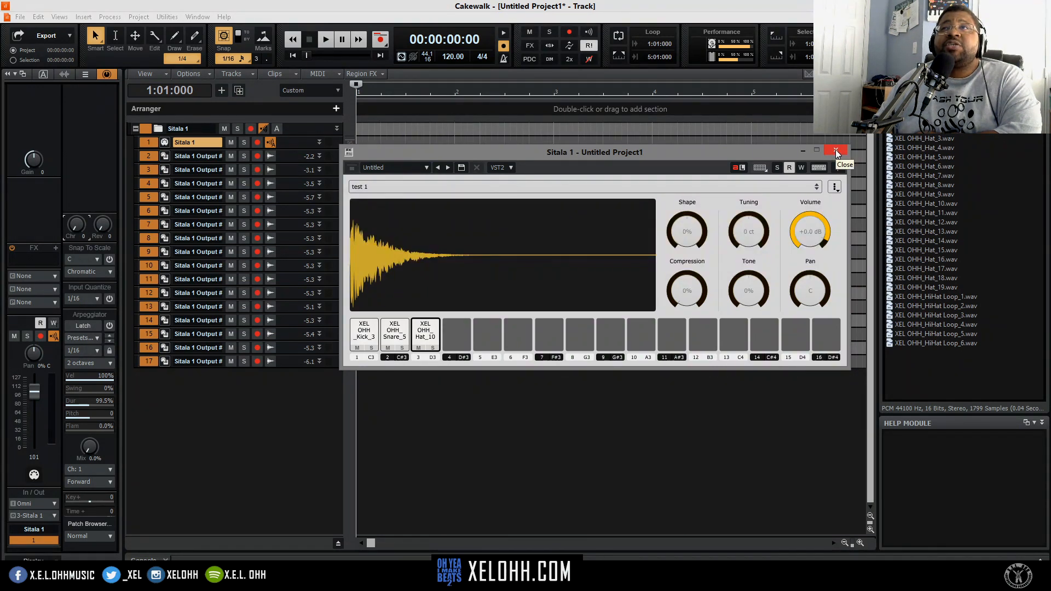
# Step: Close the Sitala window and start saving the selected tracks as a track template
pyautogui.click(836, 151)
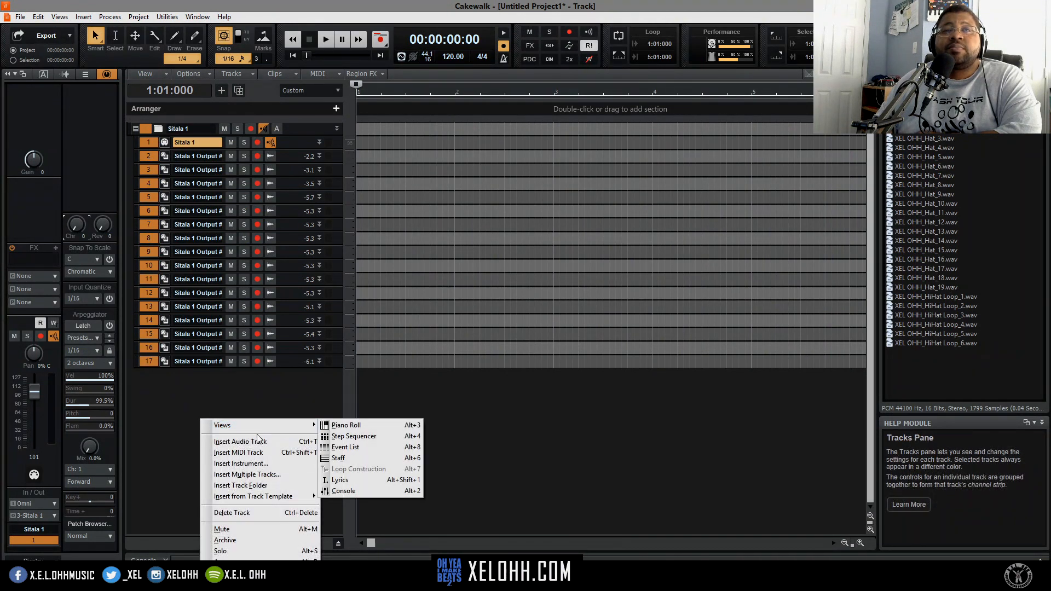
pyautogui.click(148, 145)
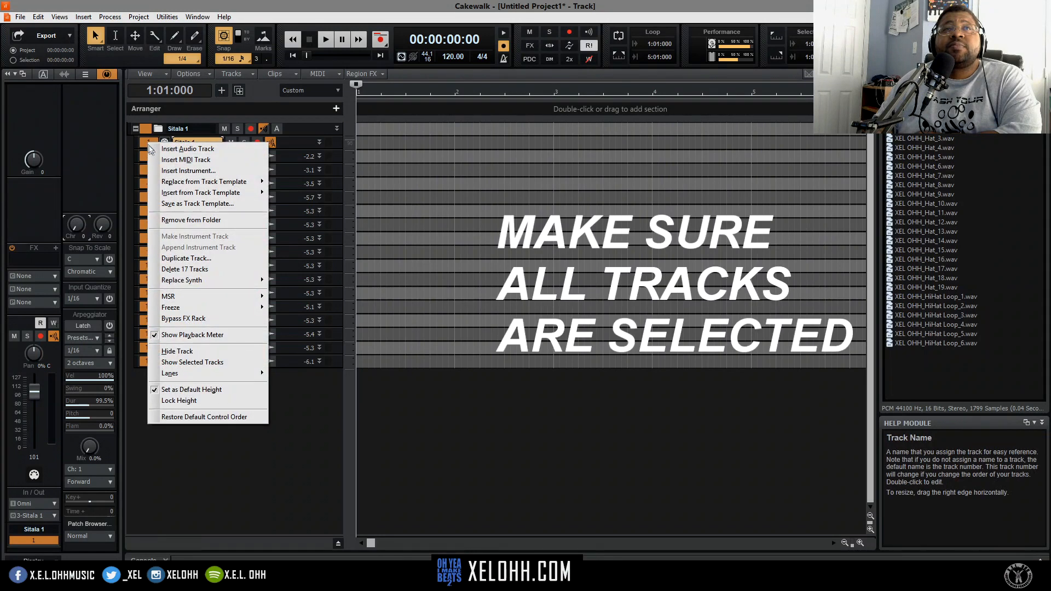
pyautogui.moveTo(196, 204)
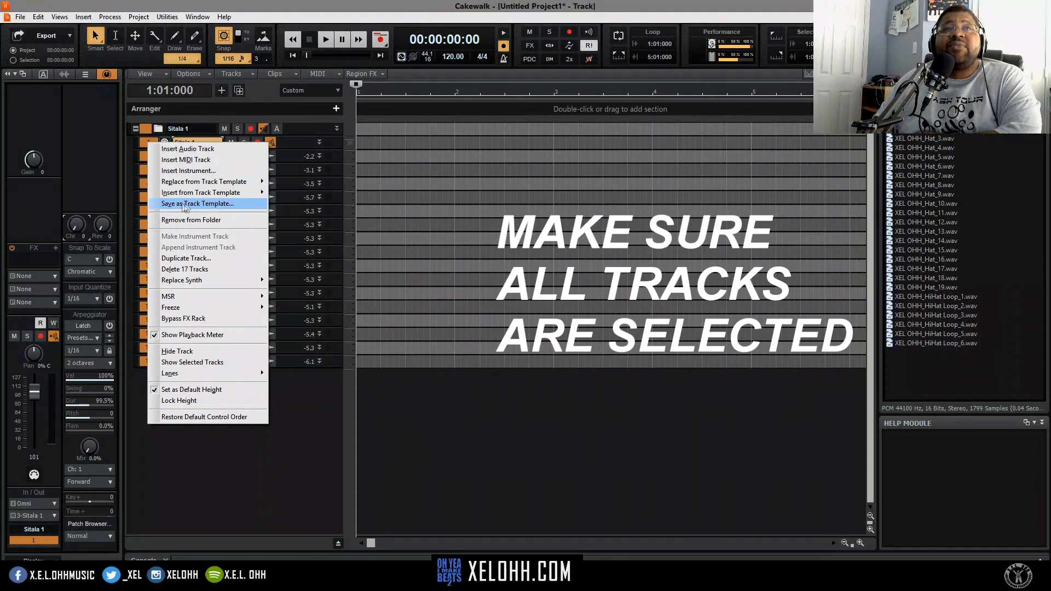
pyautogui.moveTo(217, 208)
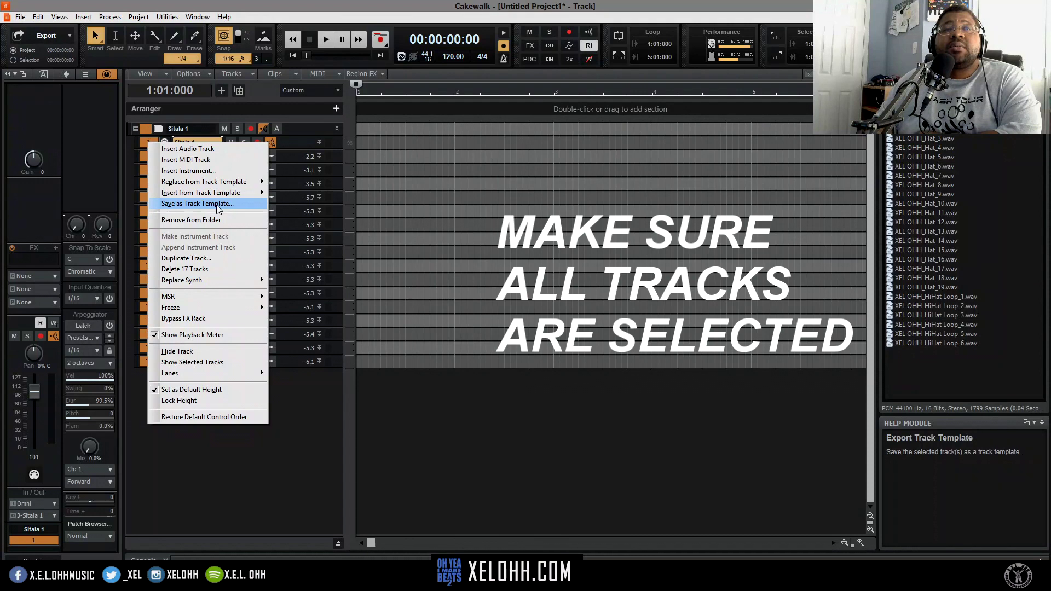
pyautogui.click(197, 204)
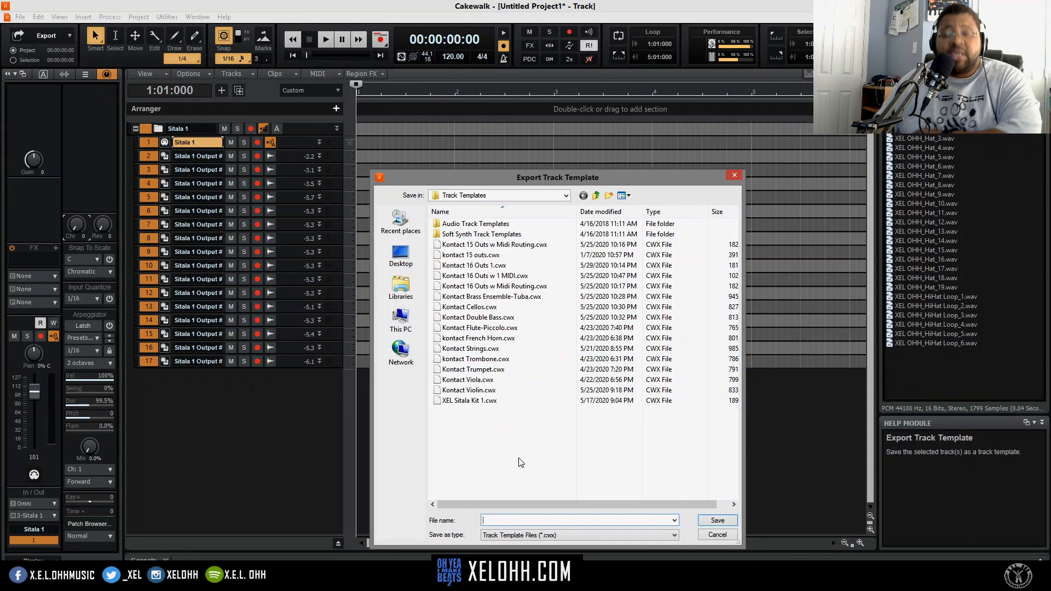
# Step: Name the track template 'test kit 1' and save it
pyautogui.write('test')
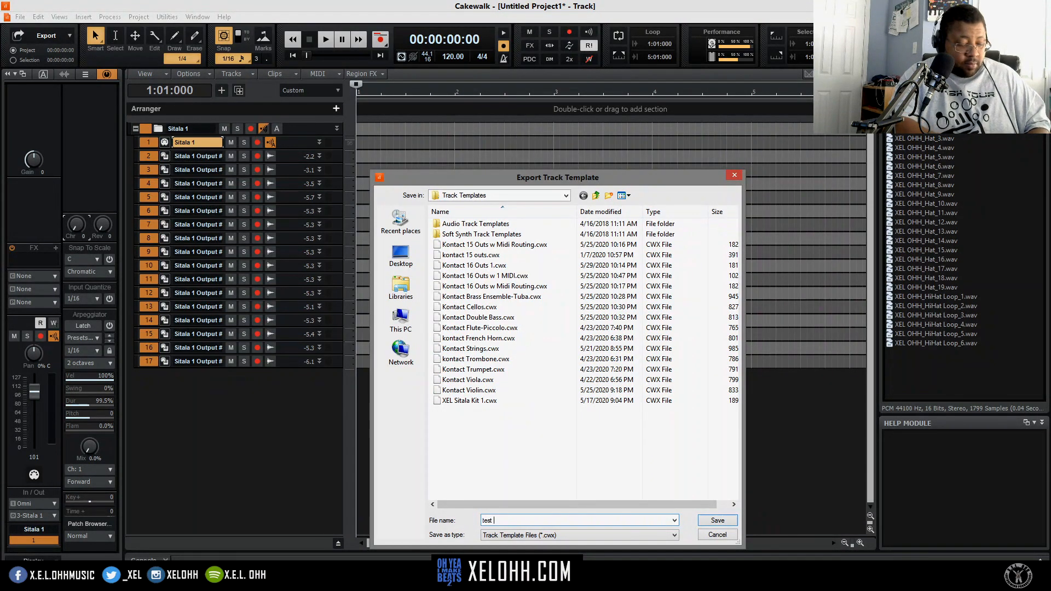
pyautogui.write('kit')
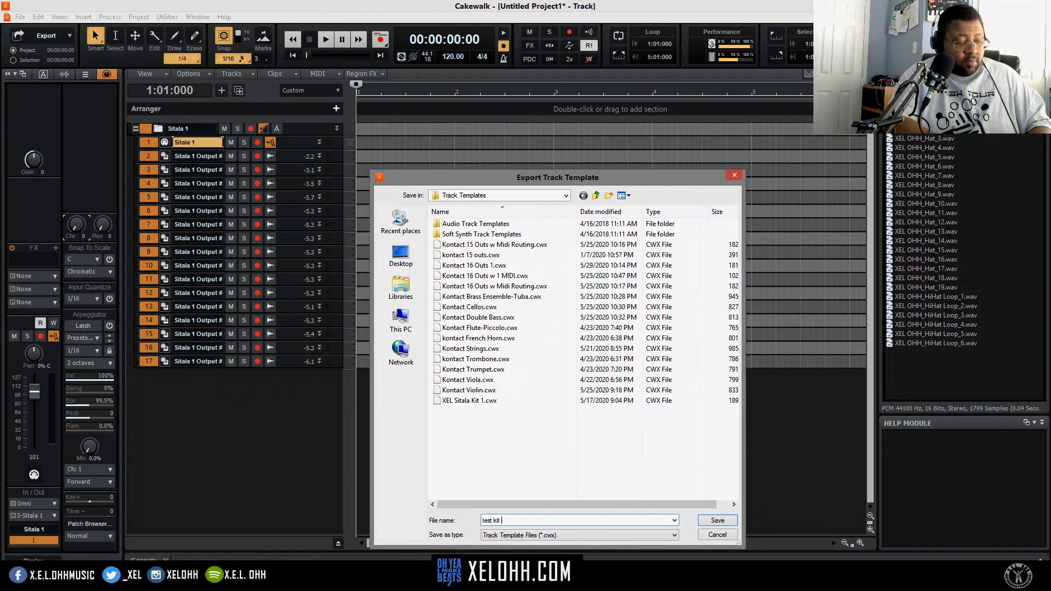
pyautogui.write('1')
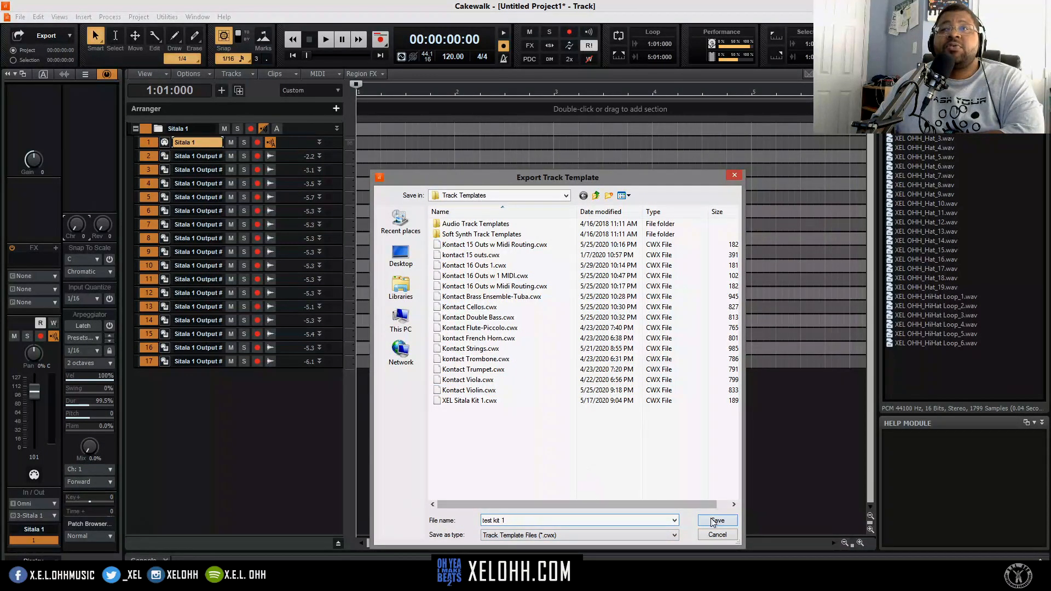
pyautogui.click(717, 522)
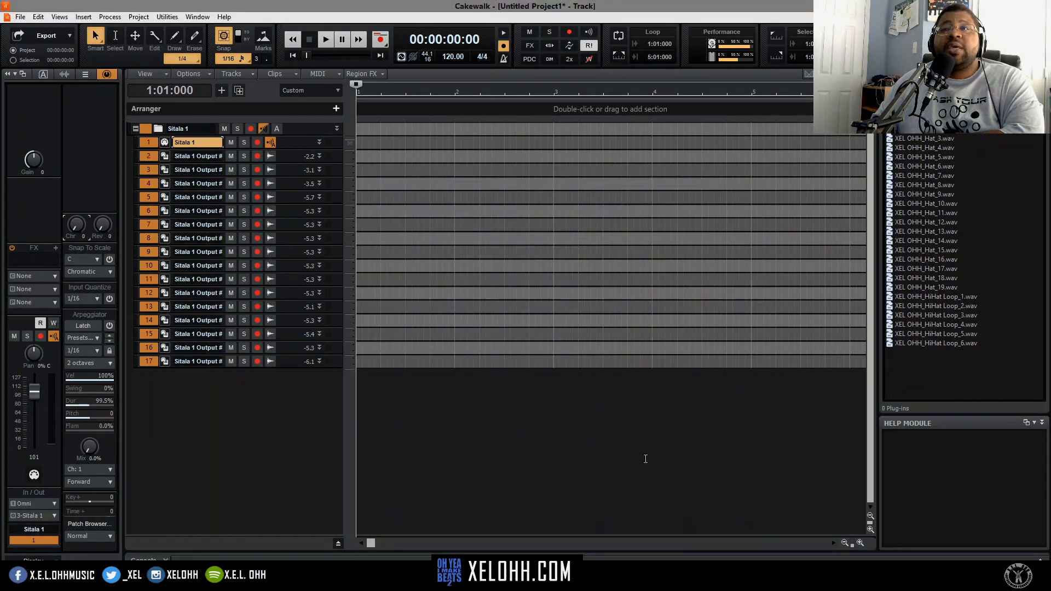
pyautogui.moveTo(300, 431)
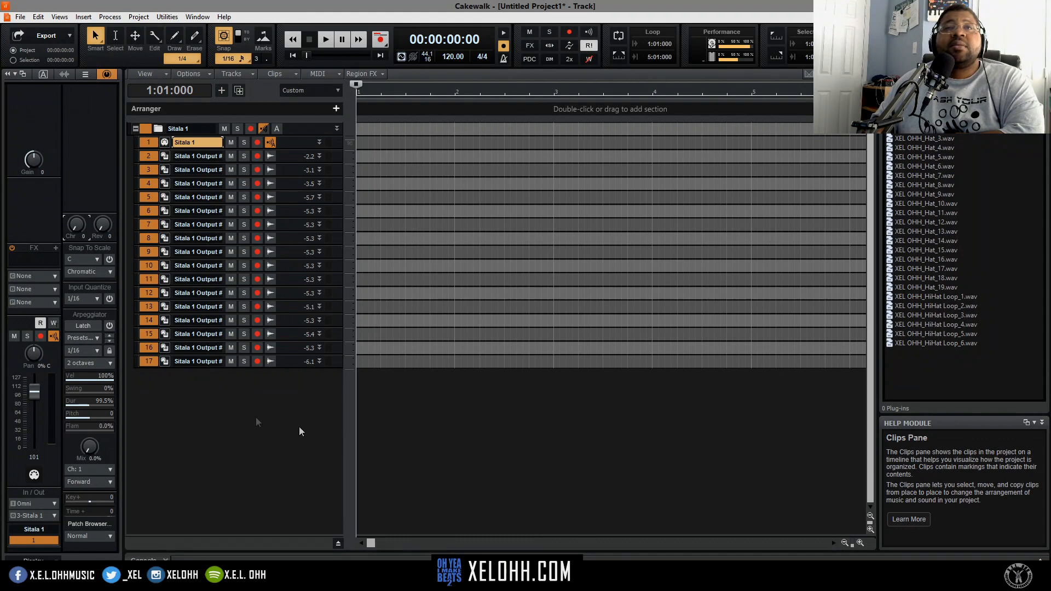
pyautogui.rightClick(255, 422)
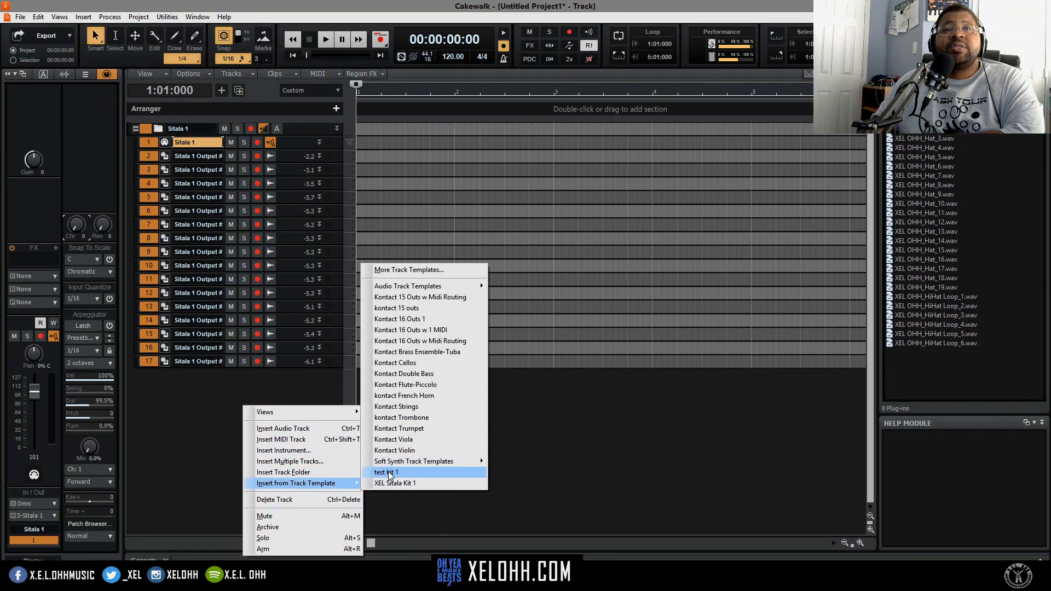
pyautogui.moveTo(409, 475)
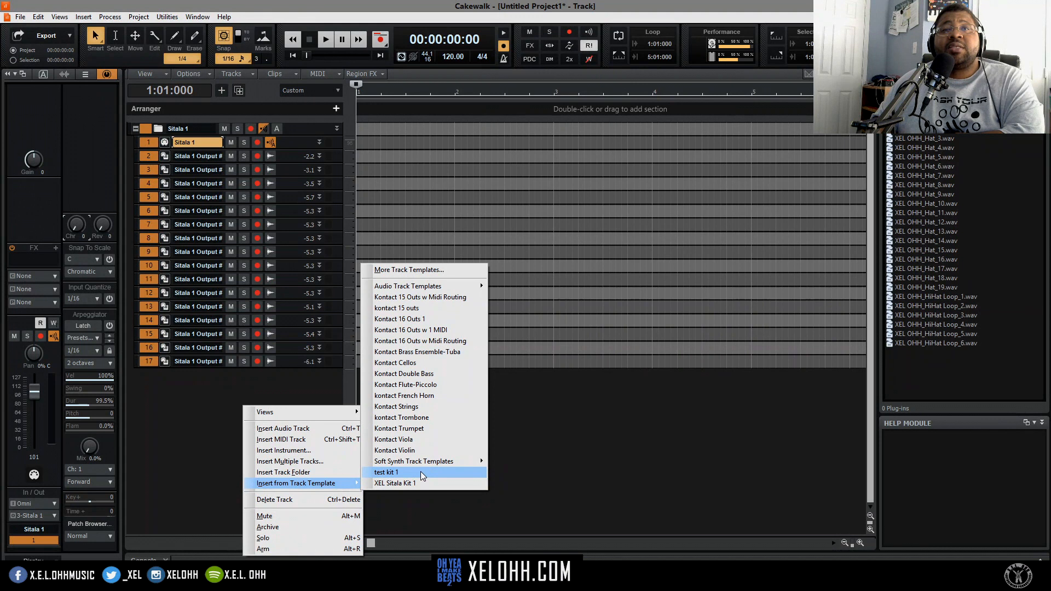
pyautogui.moveTo(396, 297)
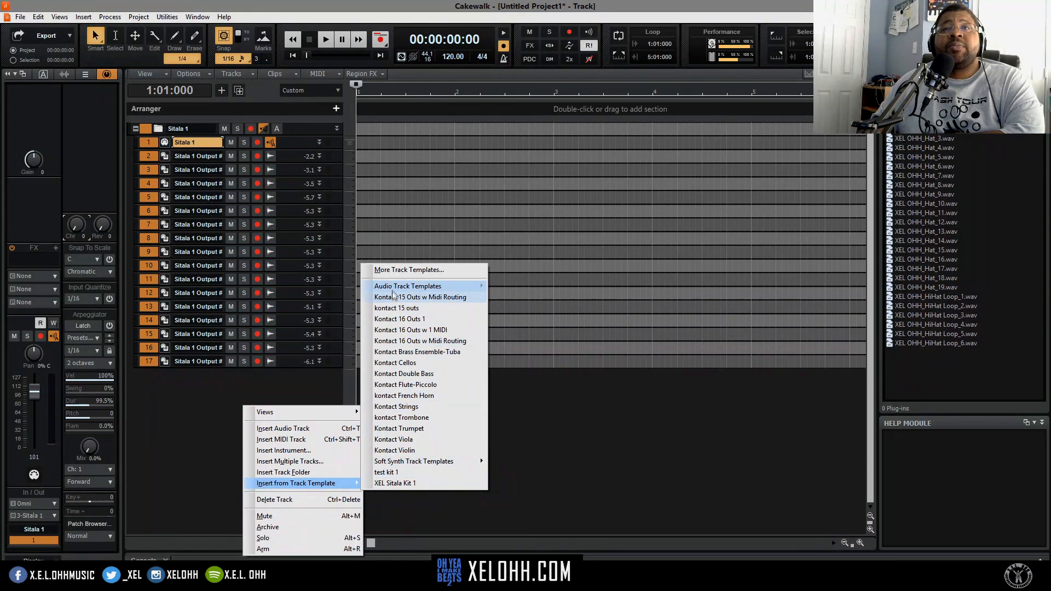
pyautogui.moveTo(399, 428)
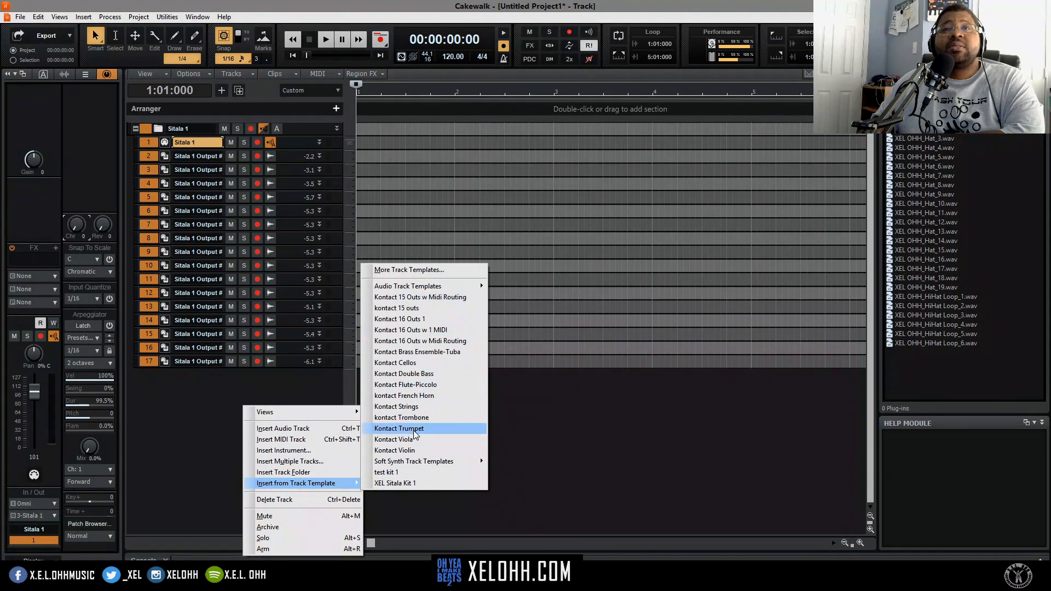
pyautogui.moveTo(395, 363)
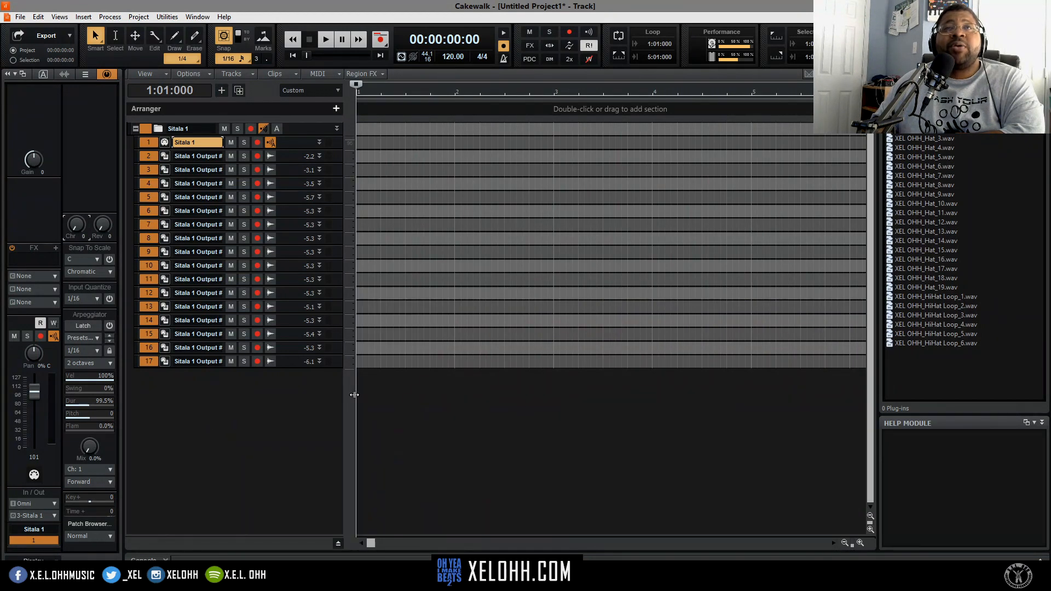
pyautogui.moveTo(288, 409)
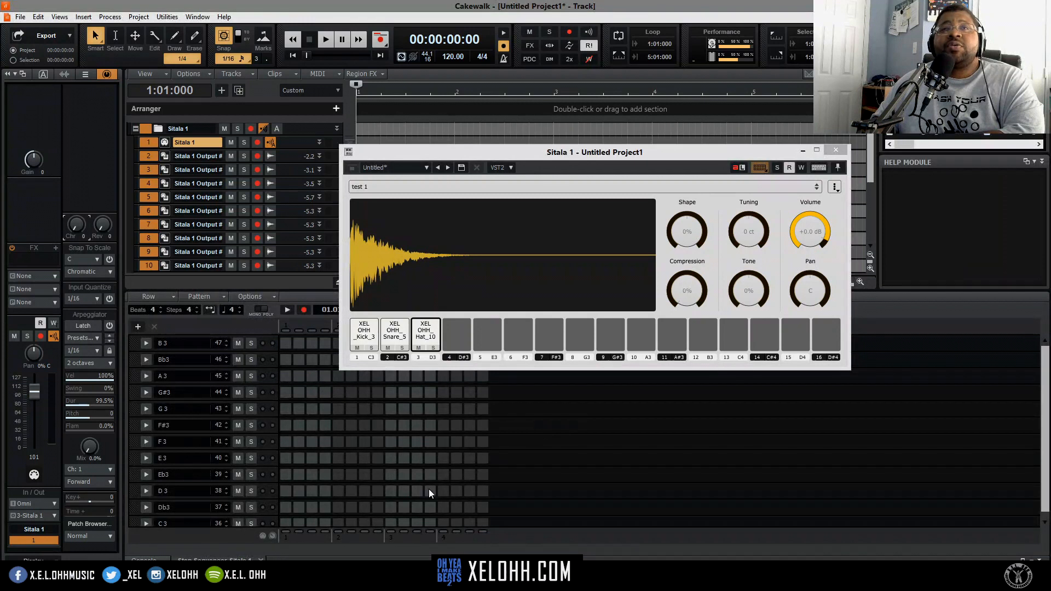
pyautogui.moveTo(174, 524)
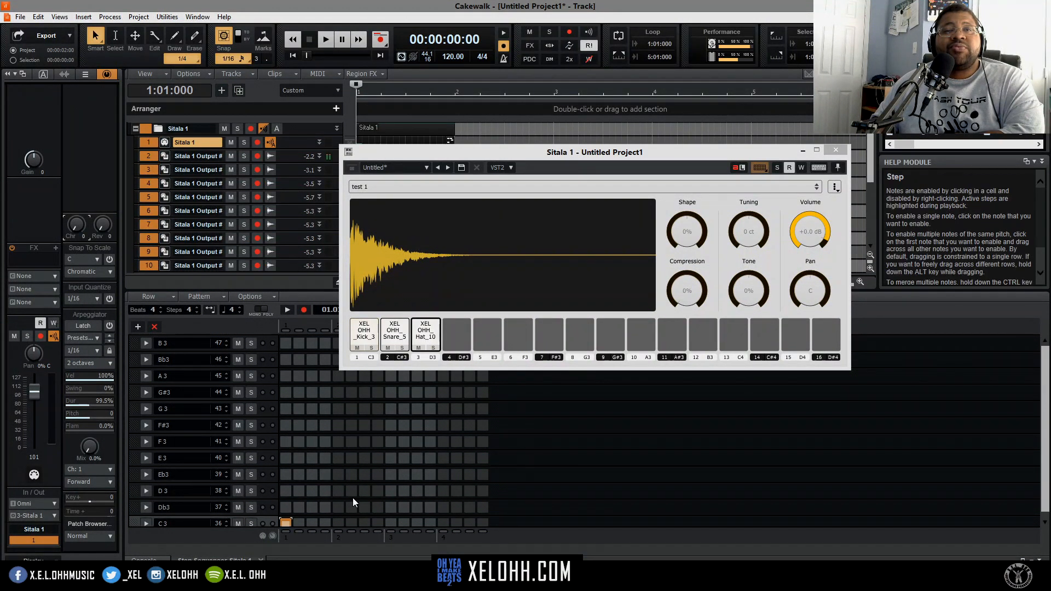
# Step: Enter a kick hit in the C3 row of the step sequencer and adjust the row options
pyautogui.click(443, 507)
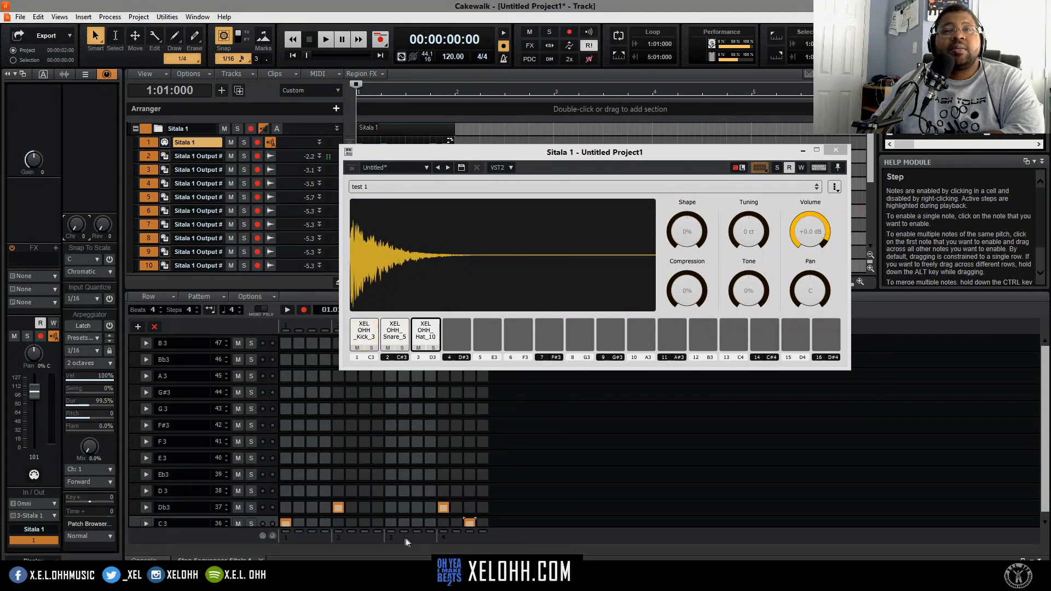
pyautogui.moveTo(392, 524)
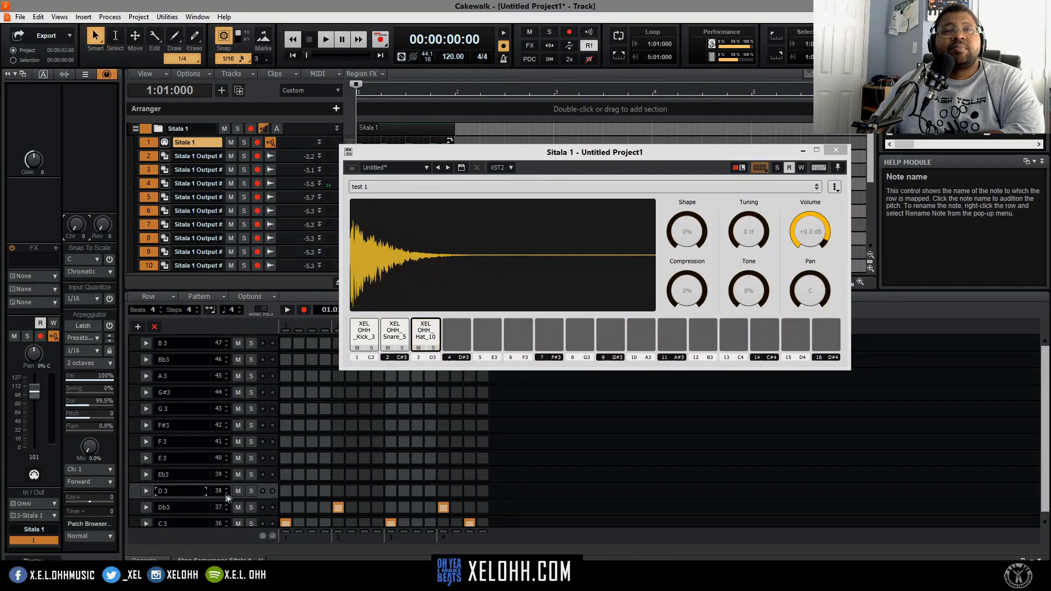
pyautogui.rightClick(174, 491)
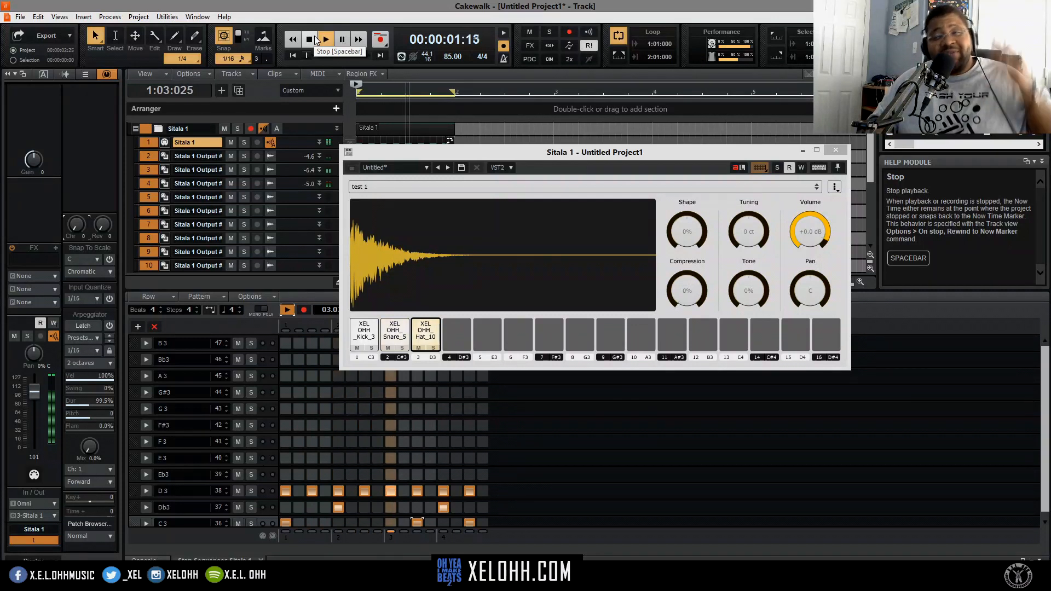
pyautogui.click(310, 39)
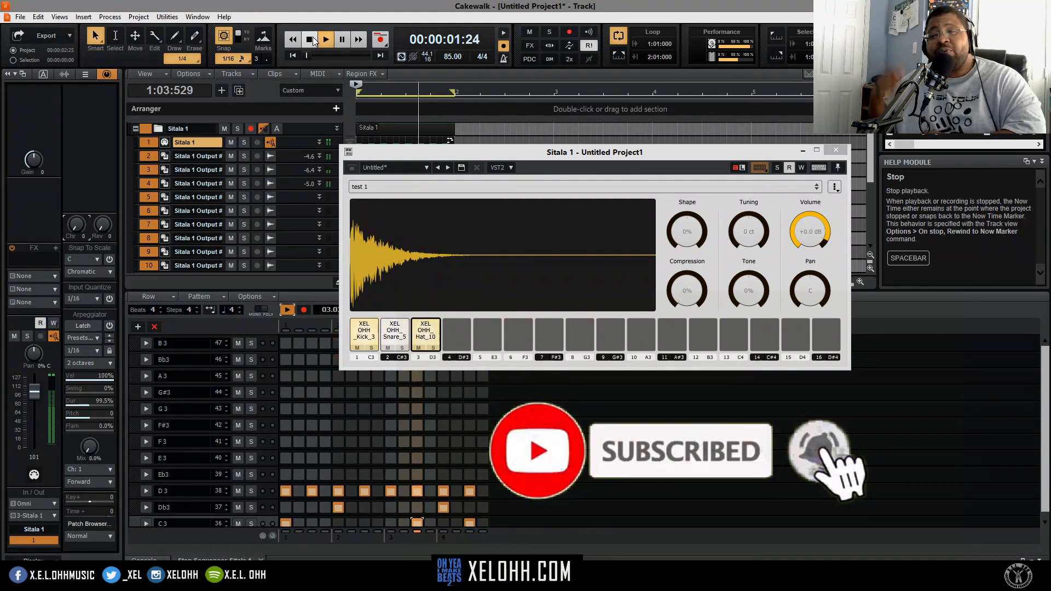
pyautogui.click(310, 39)
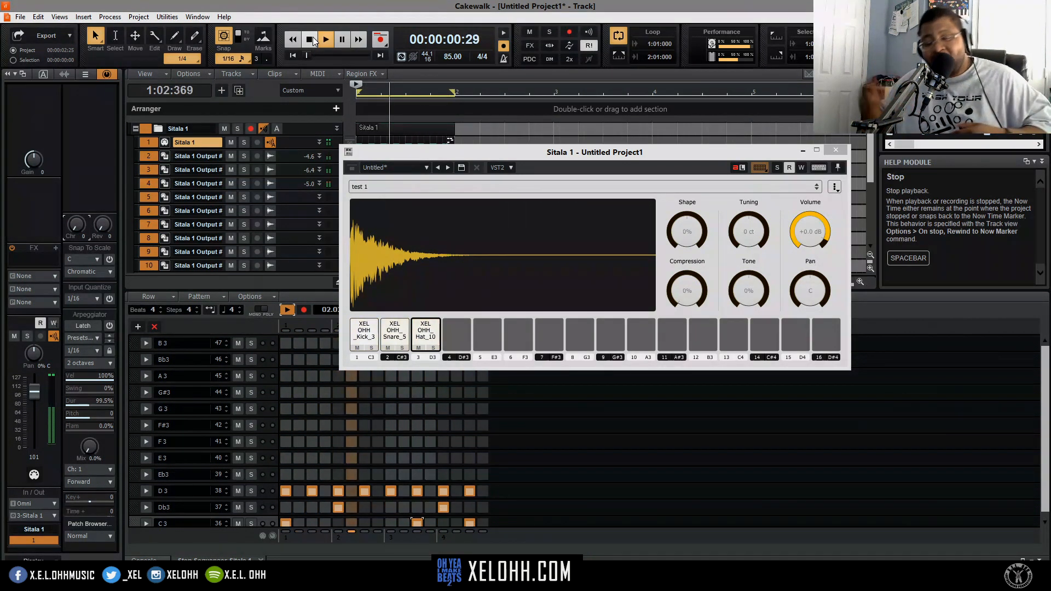
pyautogui.click(310, 39)
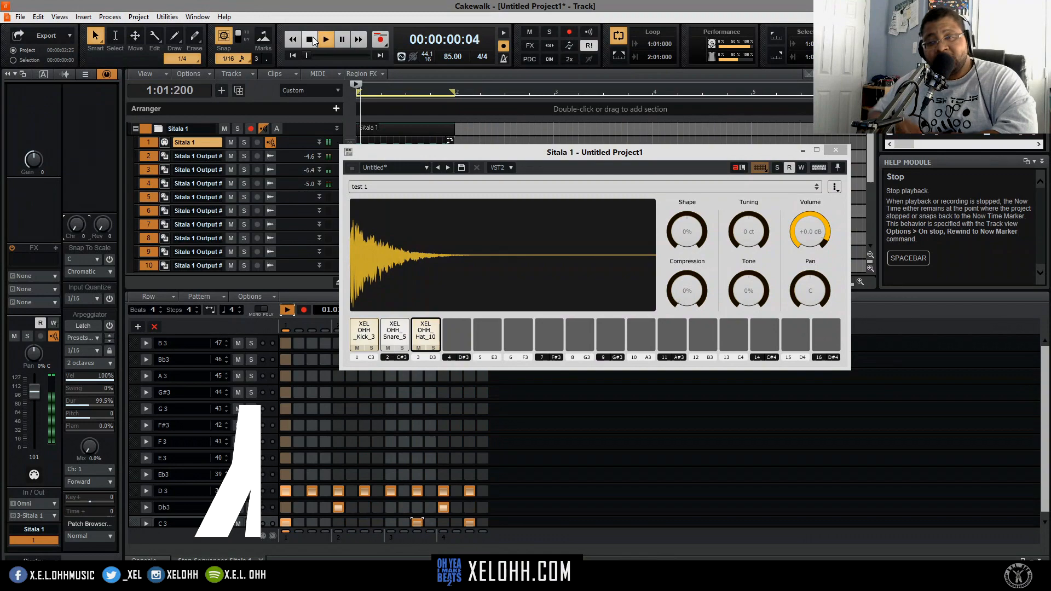